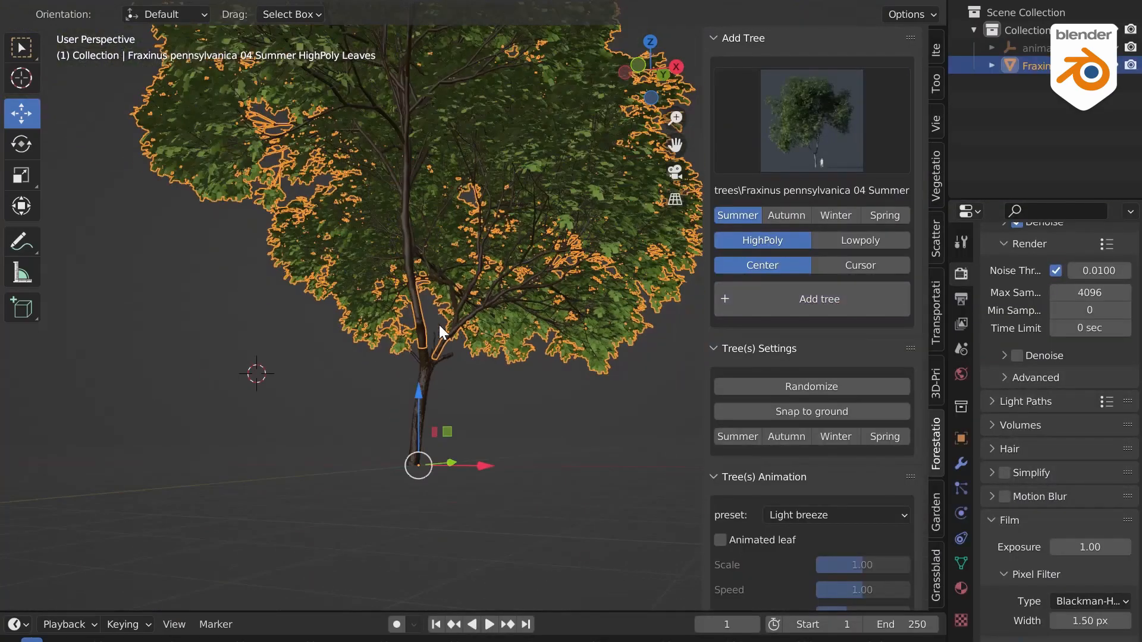
Step: Scroll through the Forestation tree library listing in the browser
{"action": "key", "text": "z"}
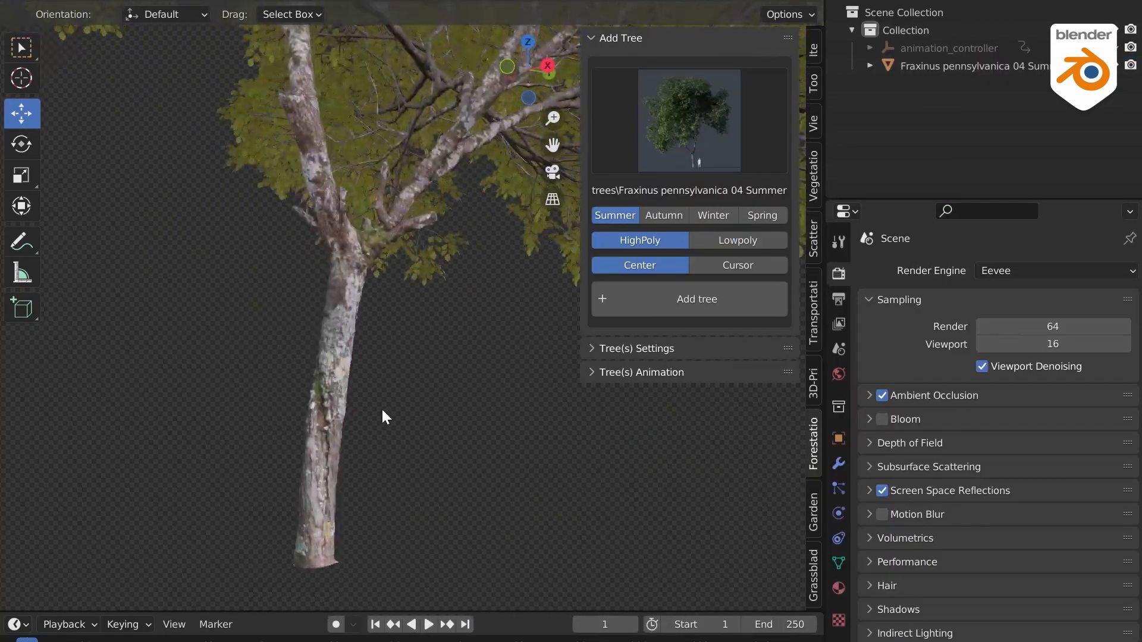
{"action": "left_click", "coordinate": [1055, 270]}
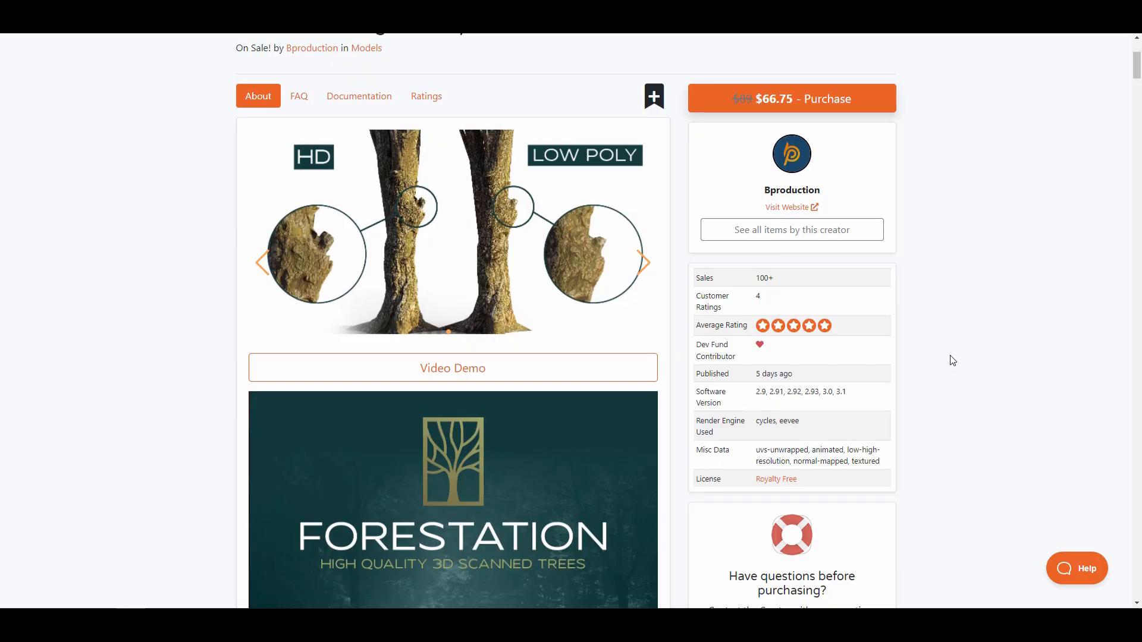
{"action": "scroll", "scroll_direction": "down", "scroll_amount": 3}
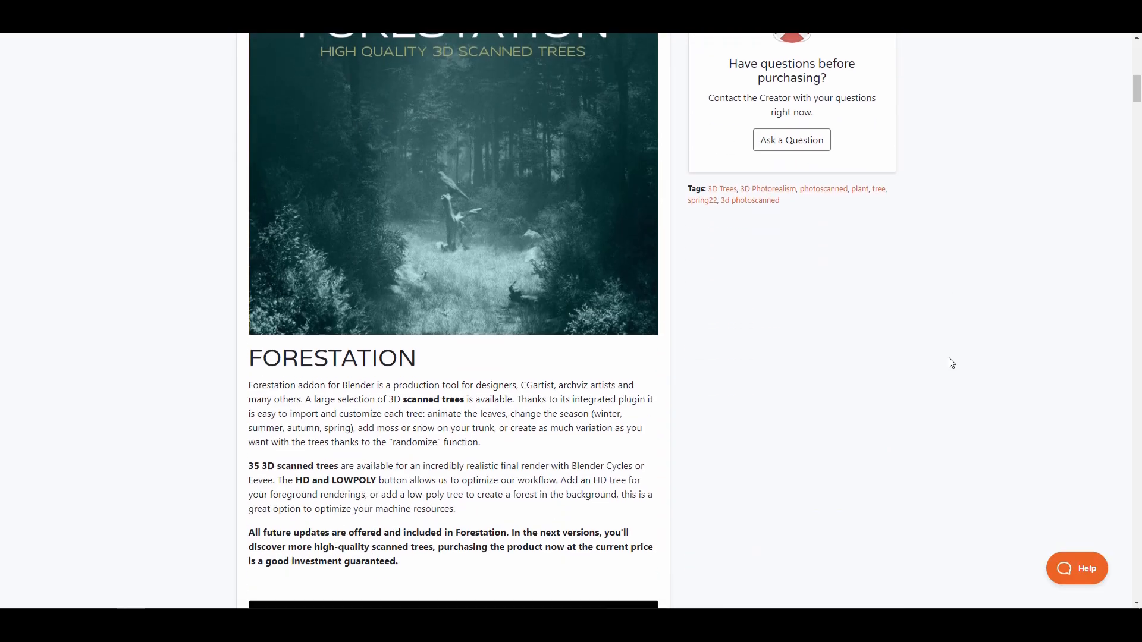
{"action": "scroll", "scroll_direction": "down", "scroll_amount": 3}
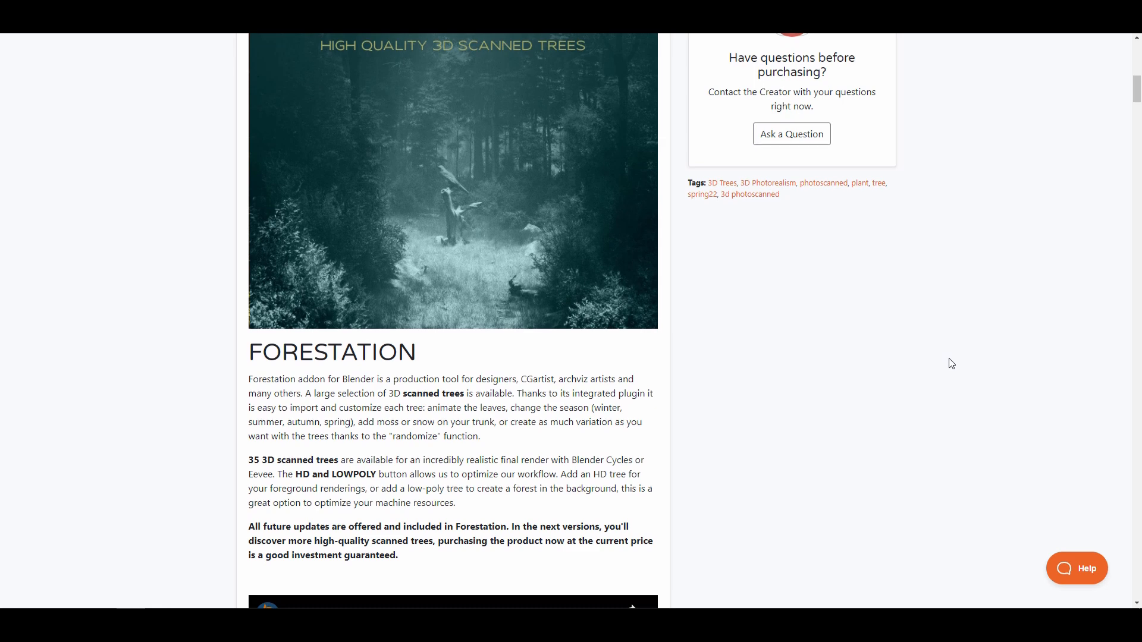
{"action": "scroll", "scroll_direction": "down", "scroll_amount": 3}
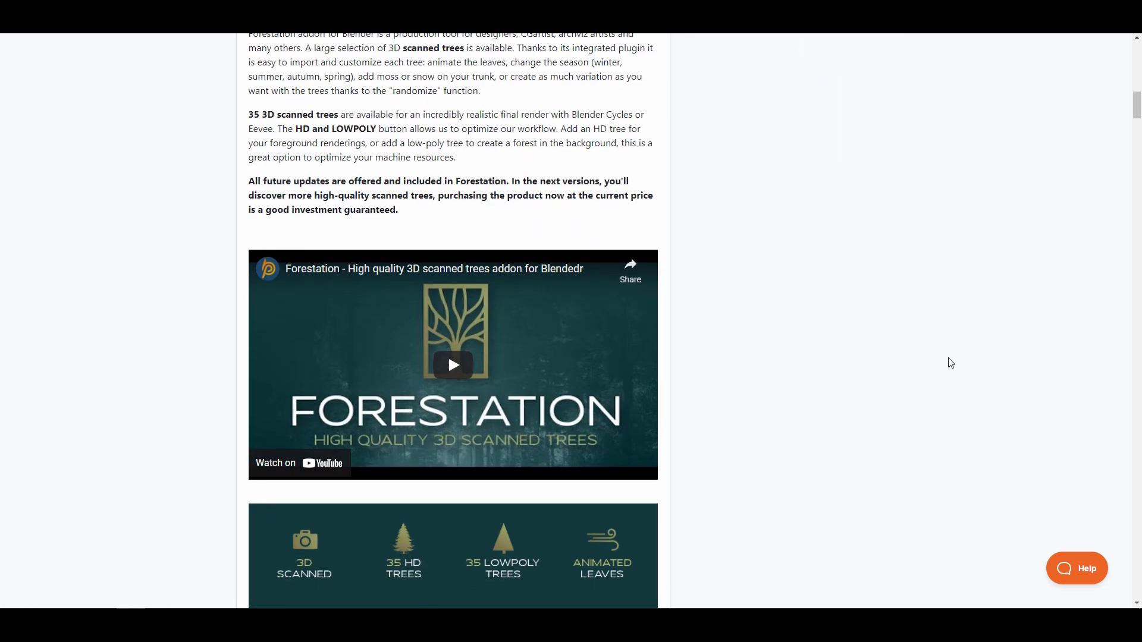
{"action": "scroll", "scroll_direction": "down", "scroll_amount": 3}
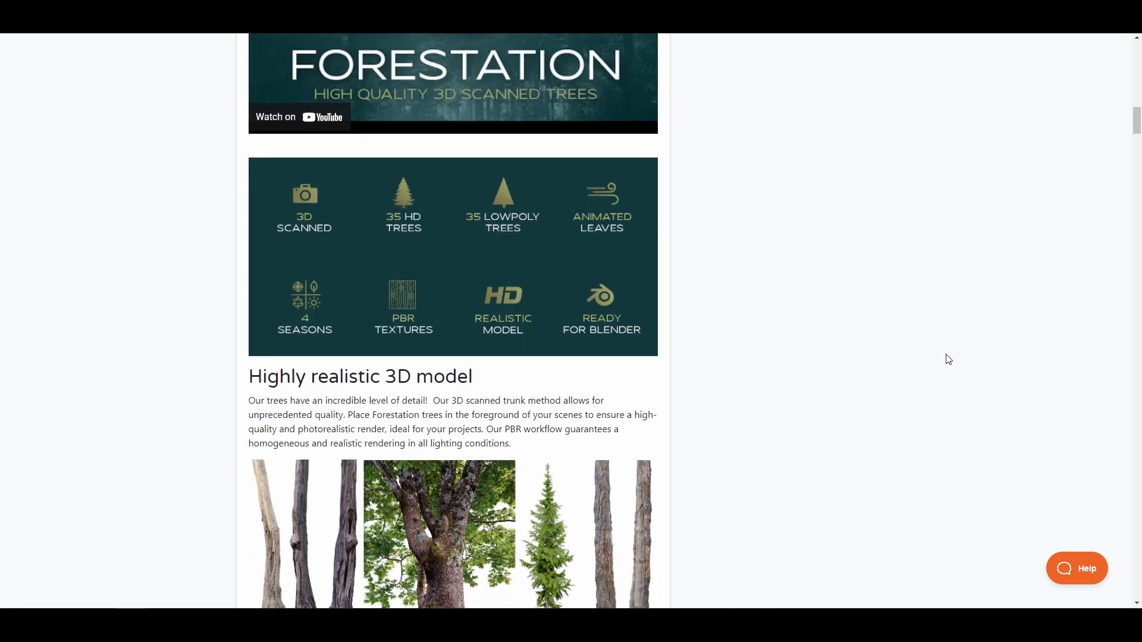
{"action": "scroll", "scroll_direction": "down", "scroll_amount": 3}
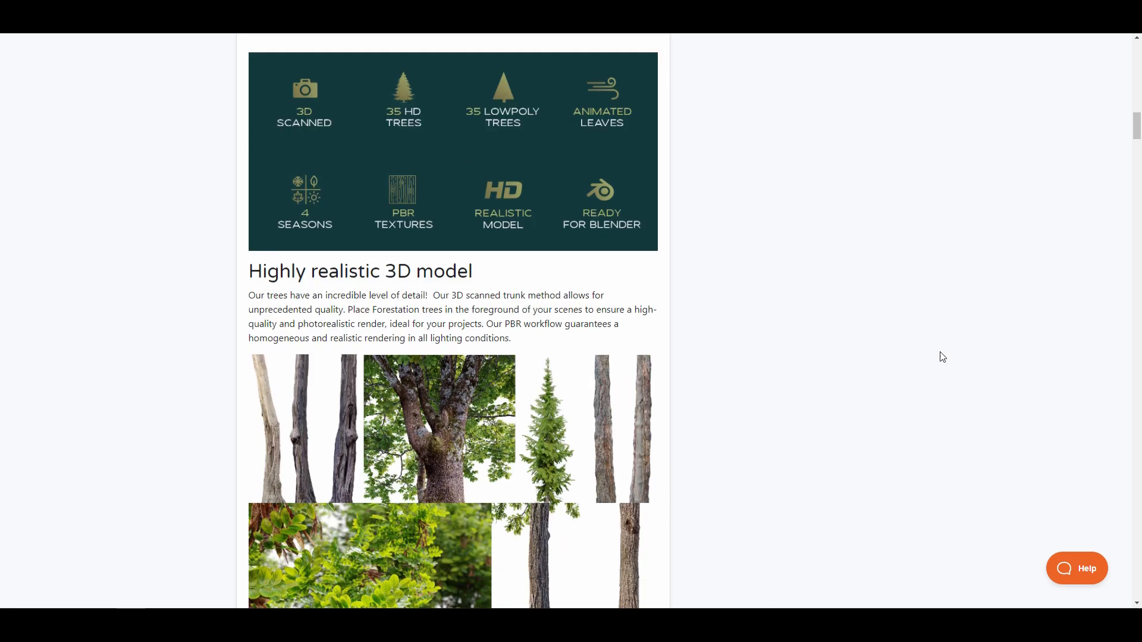
{"action": "scroll", "scroll_direction": "down", "scroll_amount": 3}
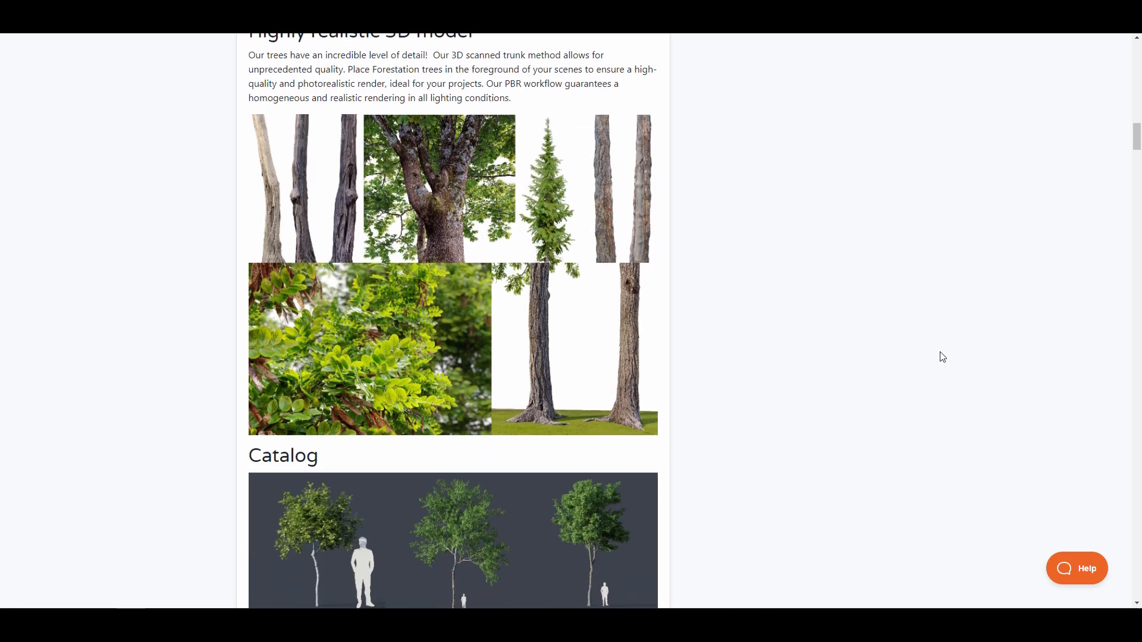
{"action": "scroll", "scroll_direction": "down", "scroll_amount": 3}
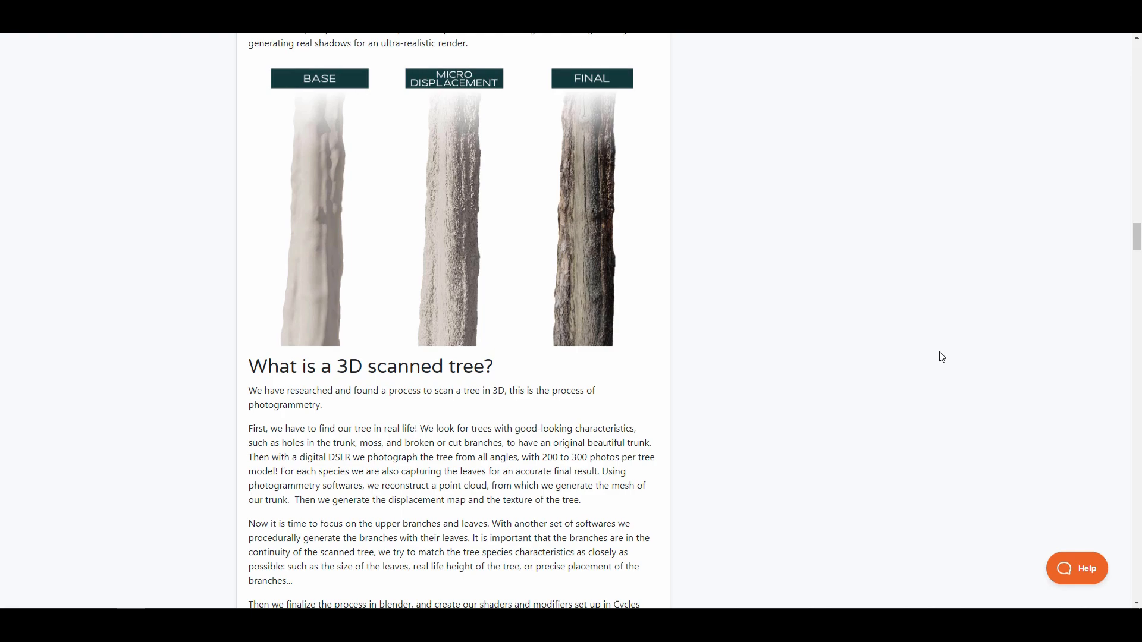
{"action": "scroll", "scroll_direction": "down", "scroll_amount": 3}
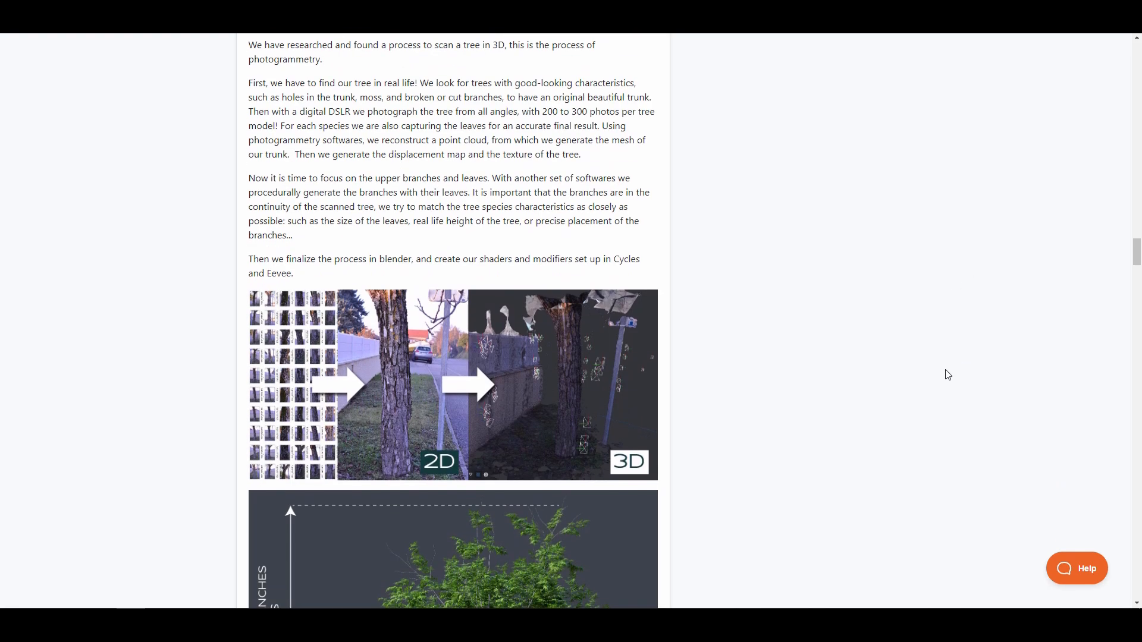
{"action": "scroll", "scroll_direction": "down", "scroll_amount": 3}
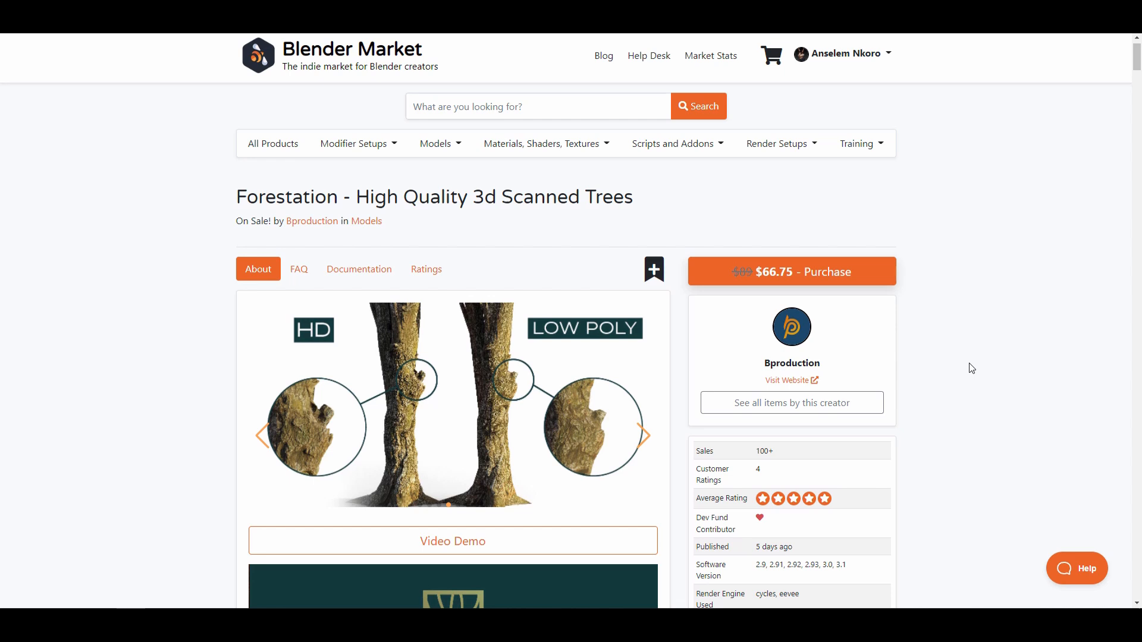
{"action": "mouse_move", "coordinate": [967, 373]}
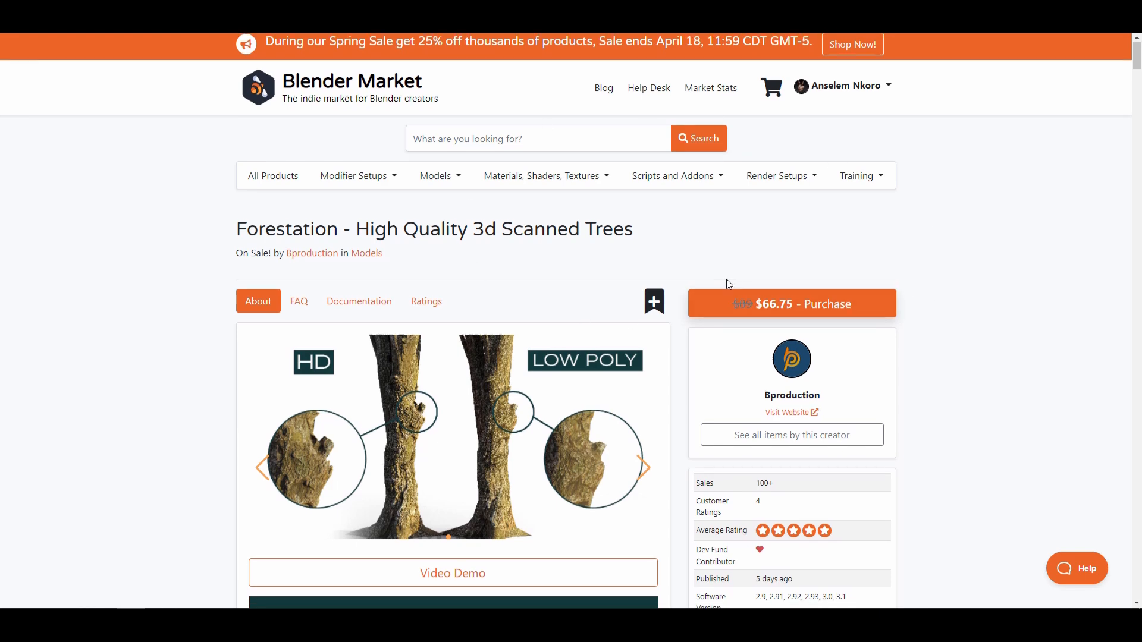
{"action": "scroll", "scroll_direction": "down", "scroll_amount": 3}
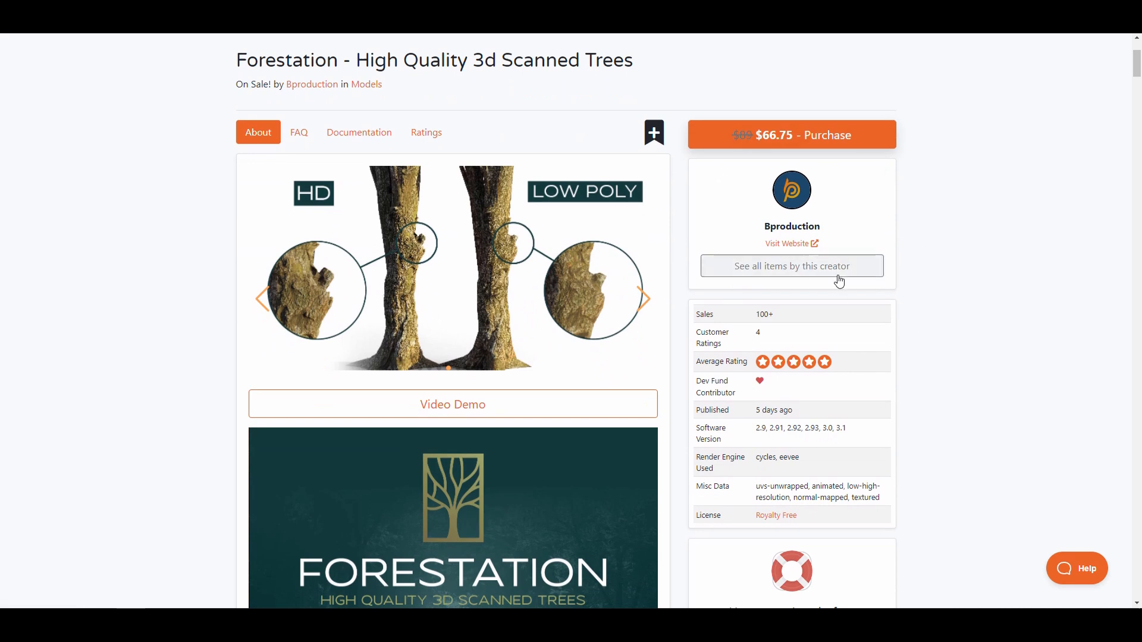
{"action": "mouse_move", "coordinate": [961, 355]}
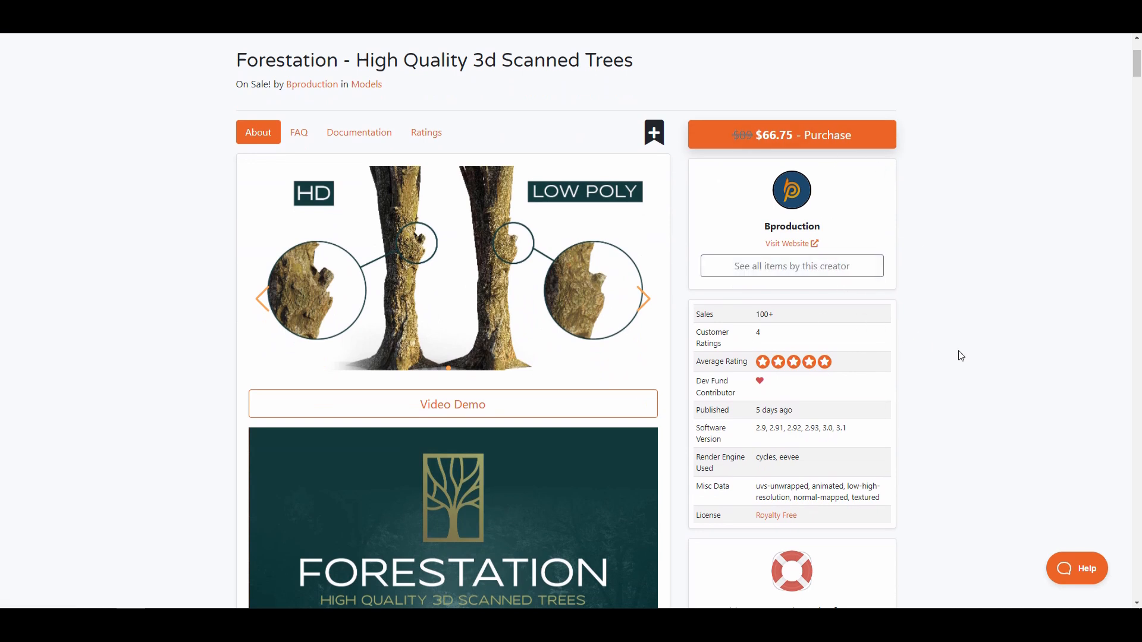
{"action": "mouse_move", "coordinate": [667, 352]}
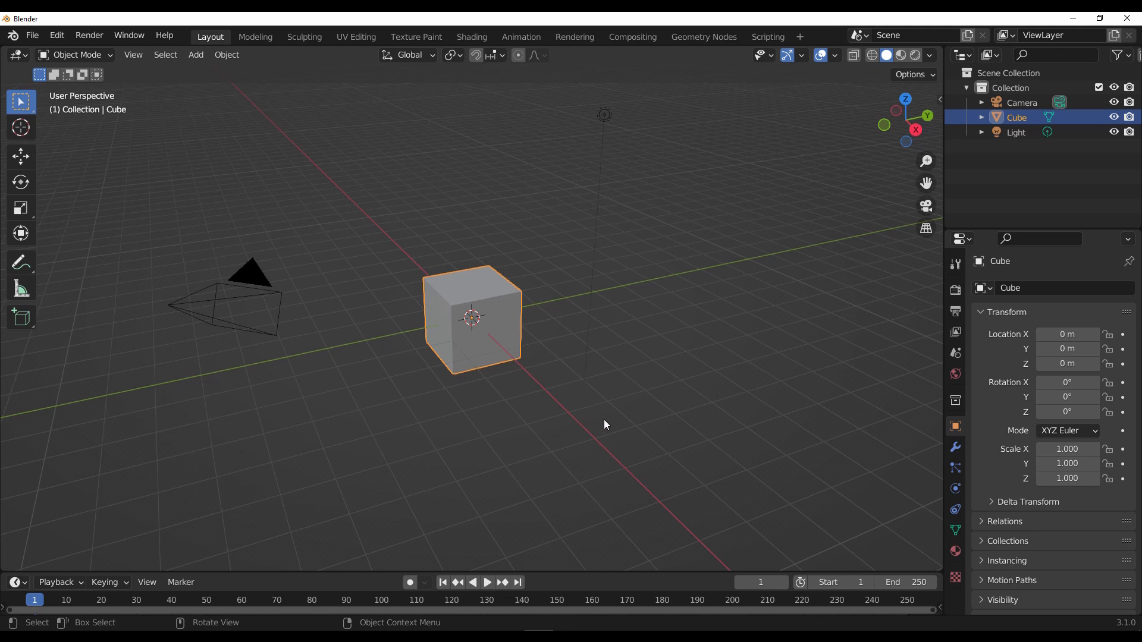
Step: Clear the selection via the Edit menu and select the default Cube for removal
{"action": "left_click", "coordinate": [56, 34]}
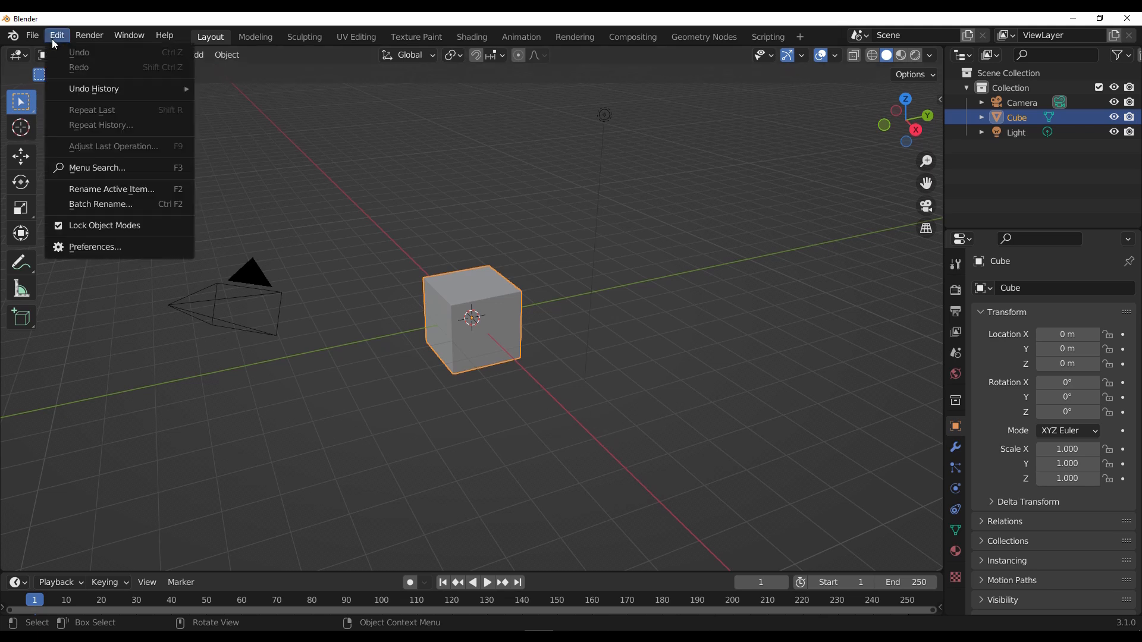
{"action": "left_click", "coordinate": [114, 355]}
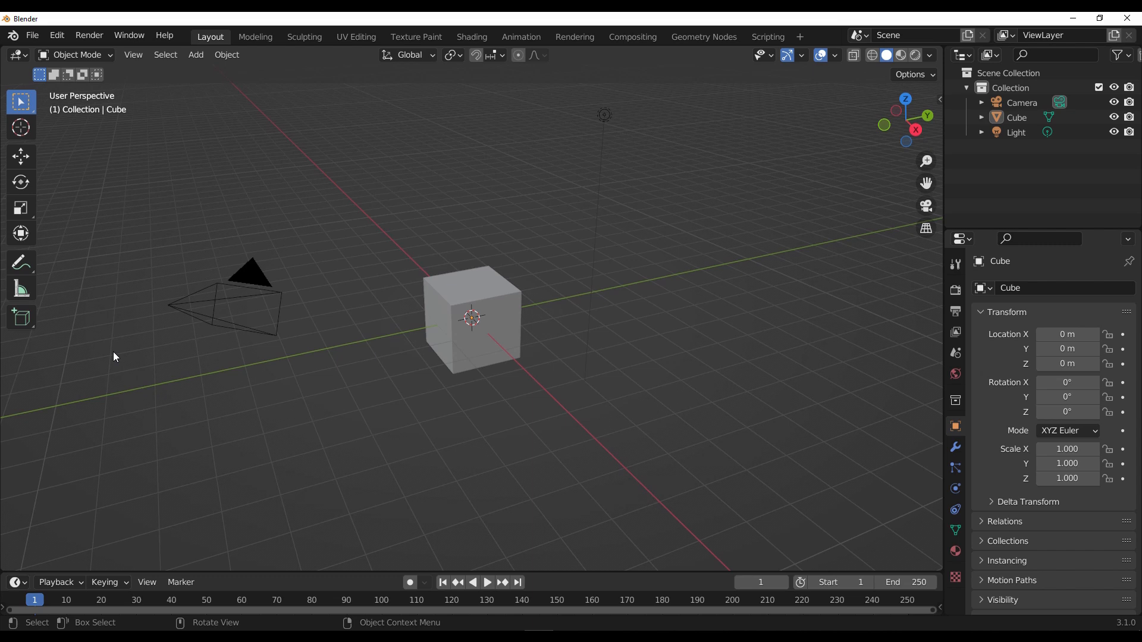
{"action": "left_click", "coordinate": [472, 317]}
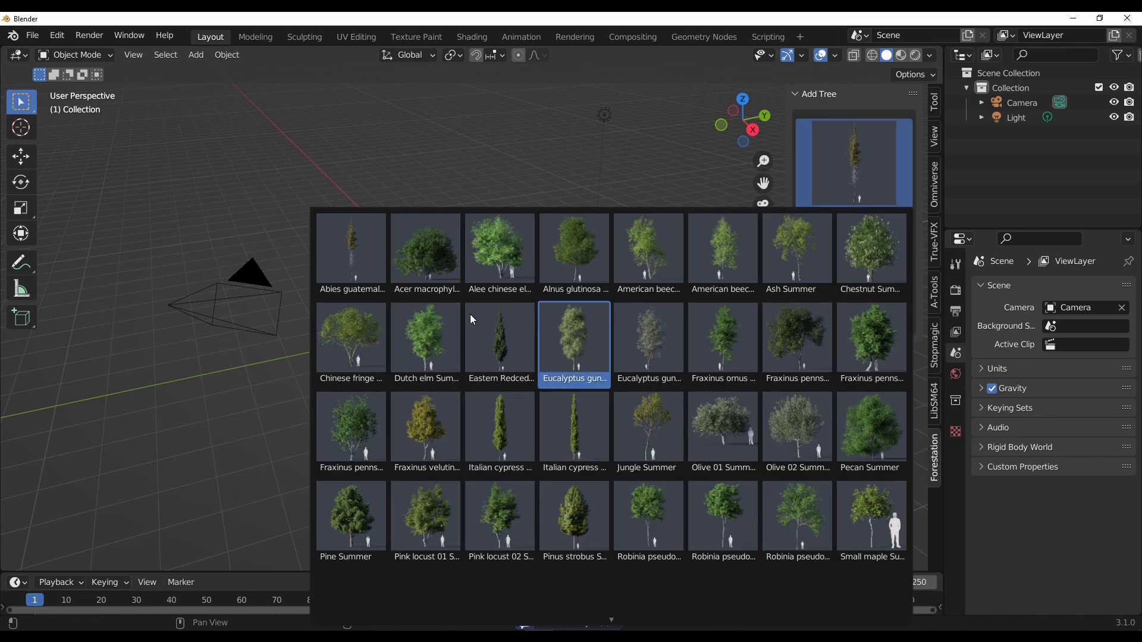
Step: Choose Chestnut Summer from the Forestation tree preview grid
{"action": "left_click", "coordinate": [499, 519]}
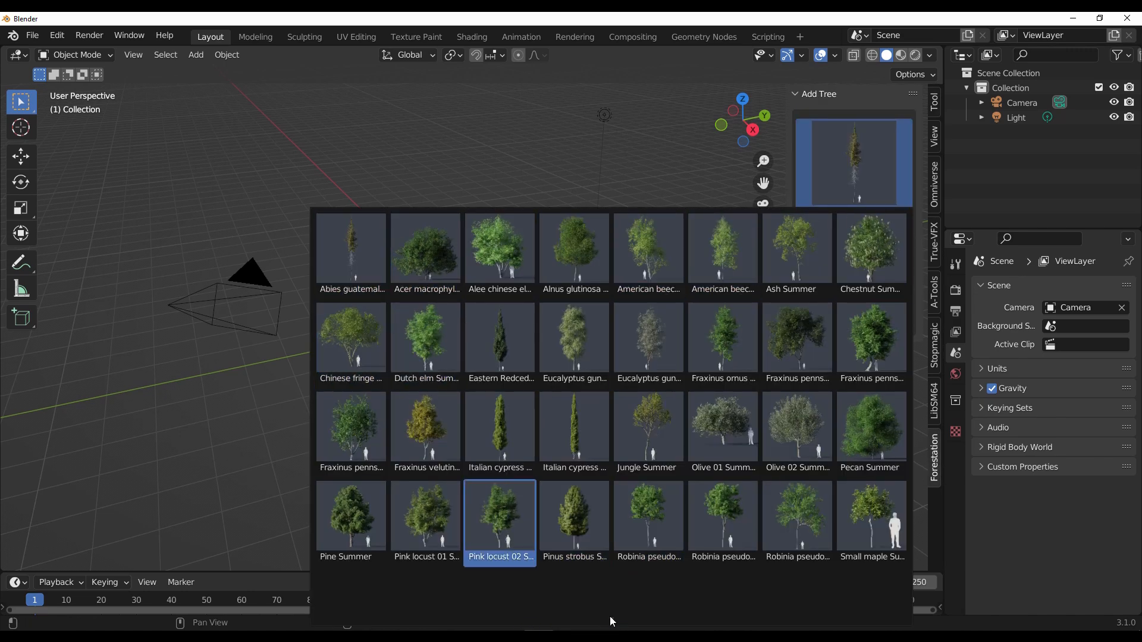
{"action": "left_click", "coordinate": [647, 521]}
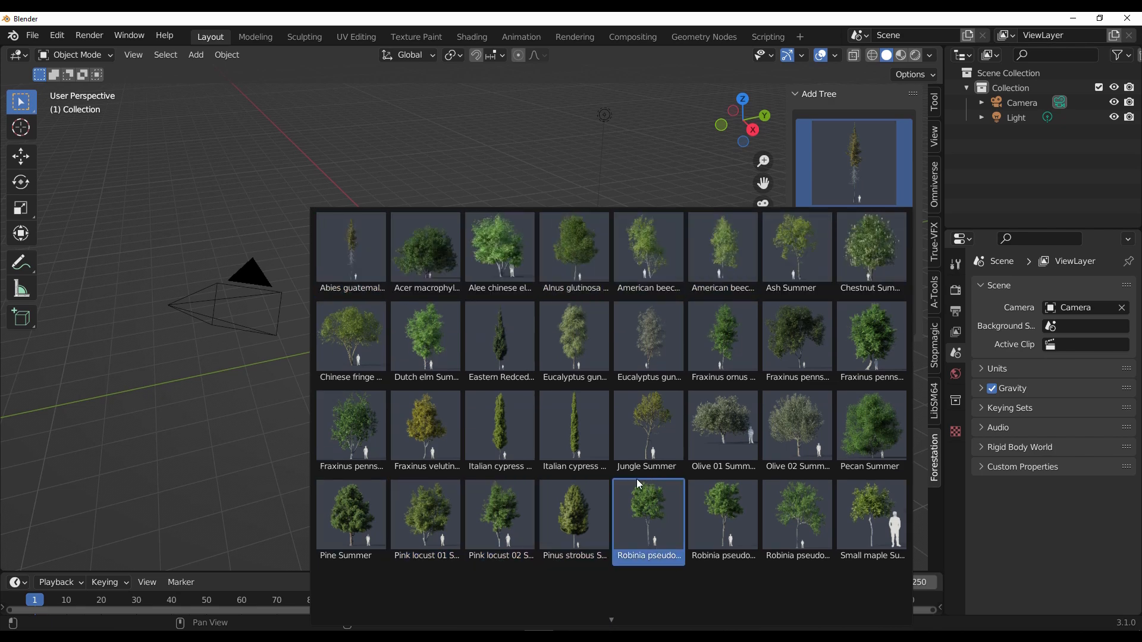
{"action": "mouse_move", "coordinate": [645, 429]}
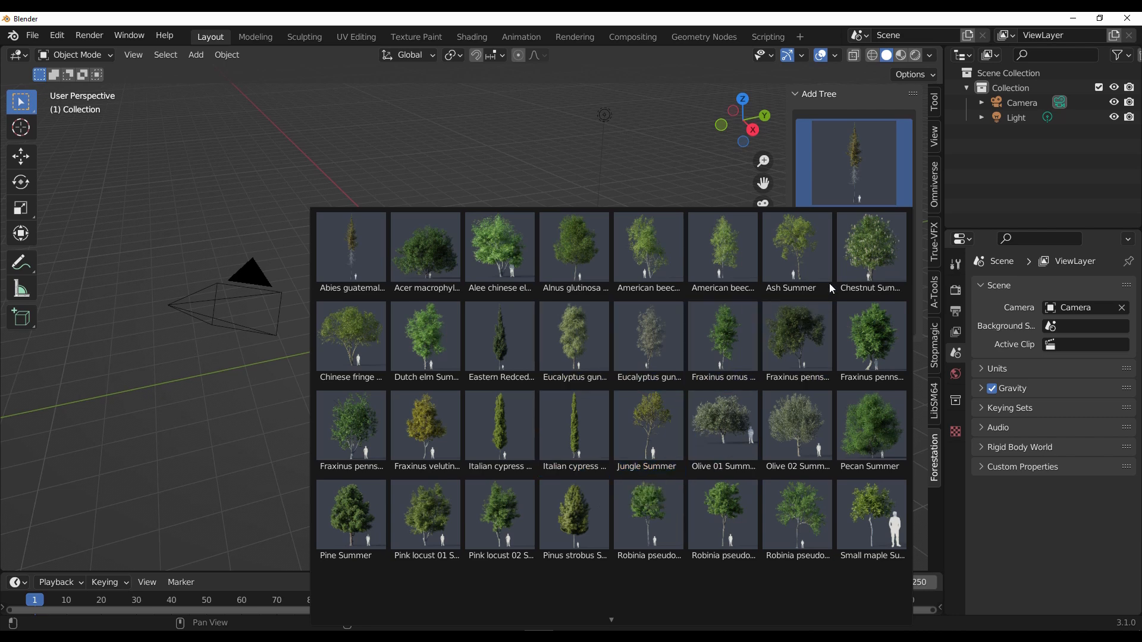
{"action": "left_click", "coordinate": [869, 248]}
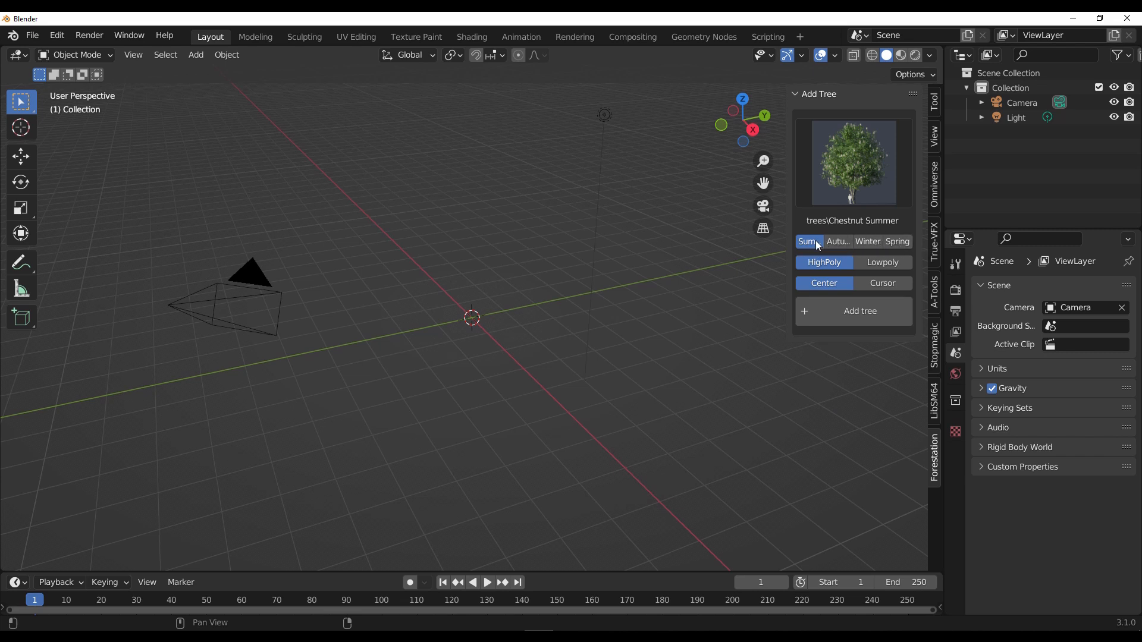
Step: Preview the chestnut's Winter and Spring variants, then settle on Summer
{"action": "left_click", "coordinate": [867, 242]}
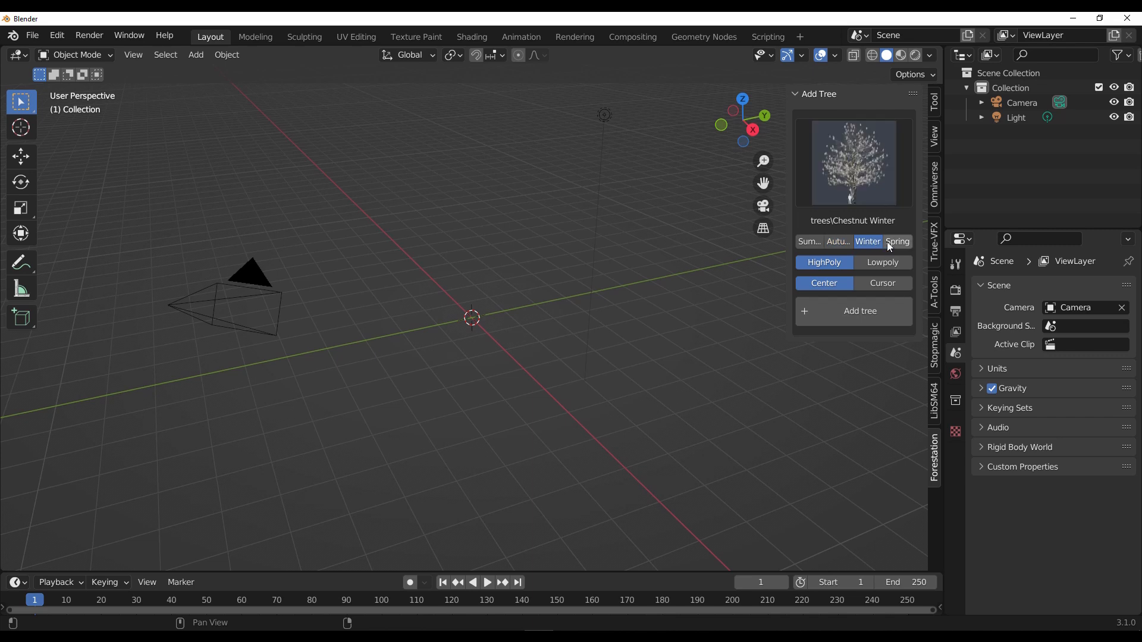
{"action": "left_click", "coordinate": [897, 241]}
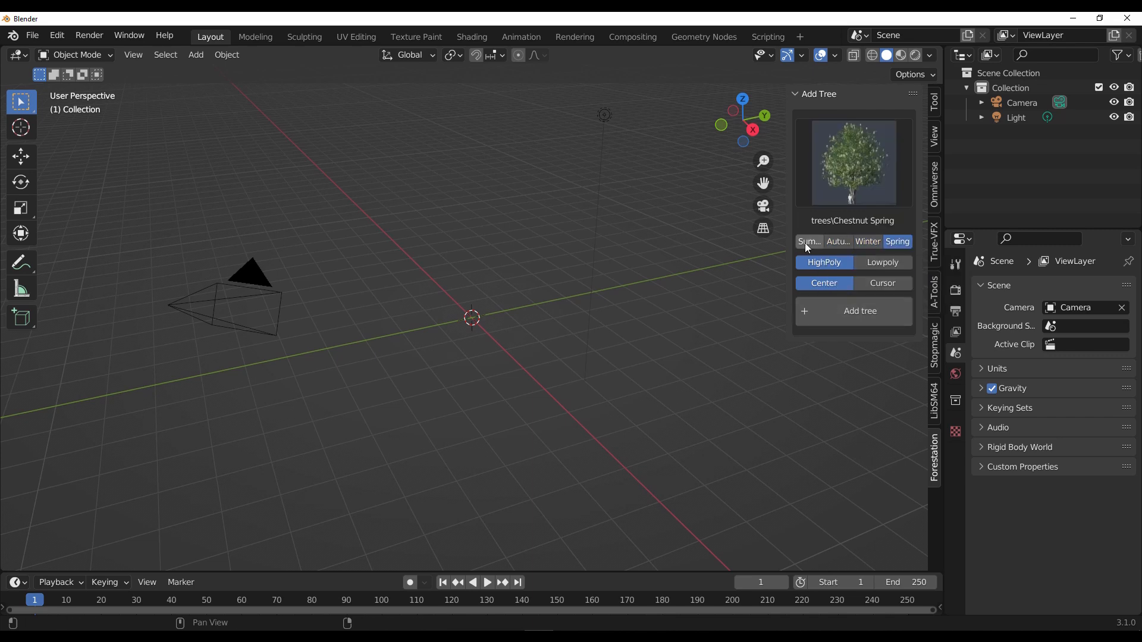
{"action": "left_click", "coordinate": [809, 241]}
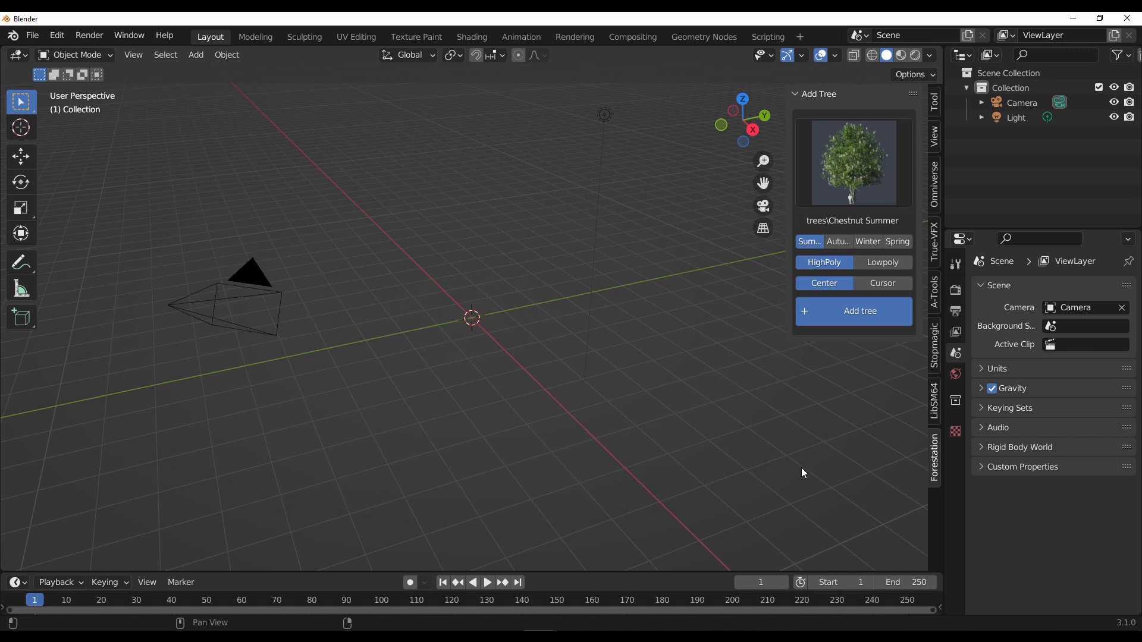
{"action": "mouse_move", "coordinate": [608, 431]}
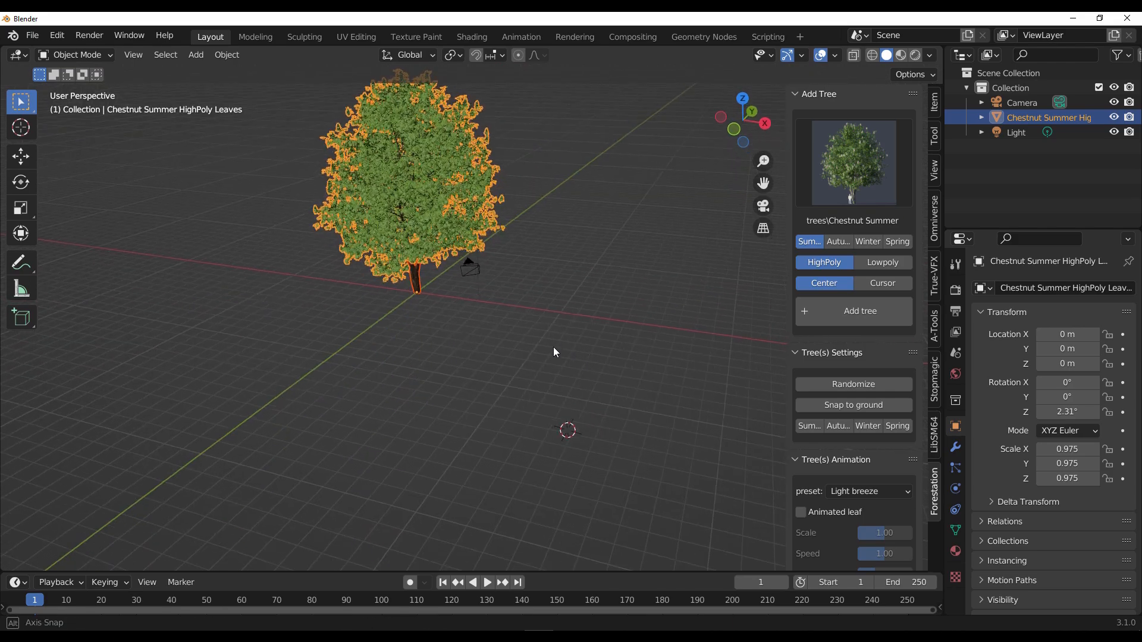
Step: Inspect the added tree, then set the next tree to Cursor placement and Lowpoly
{"action": "left_click_drag", "start_coordinate": [553, 352], "coordinate": [601, 387]}
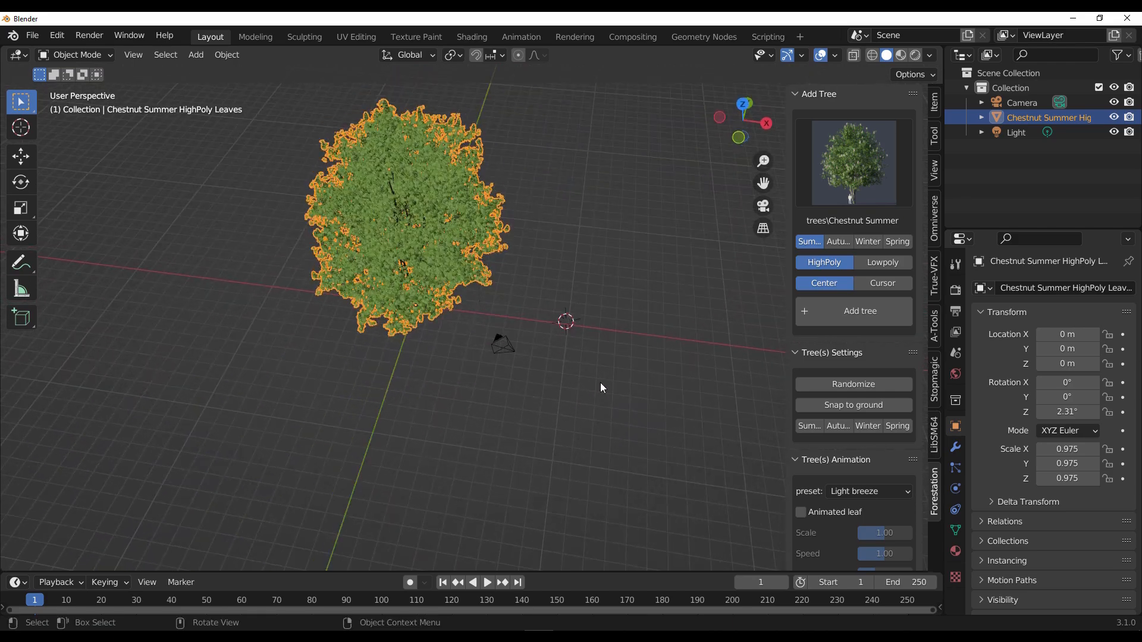
{"action": "left_click_drag", "start_coordinate": [601, 388], "coordinate": [498, 471]}
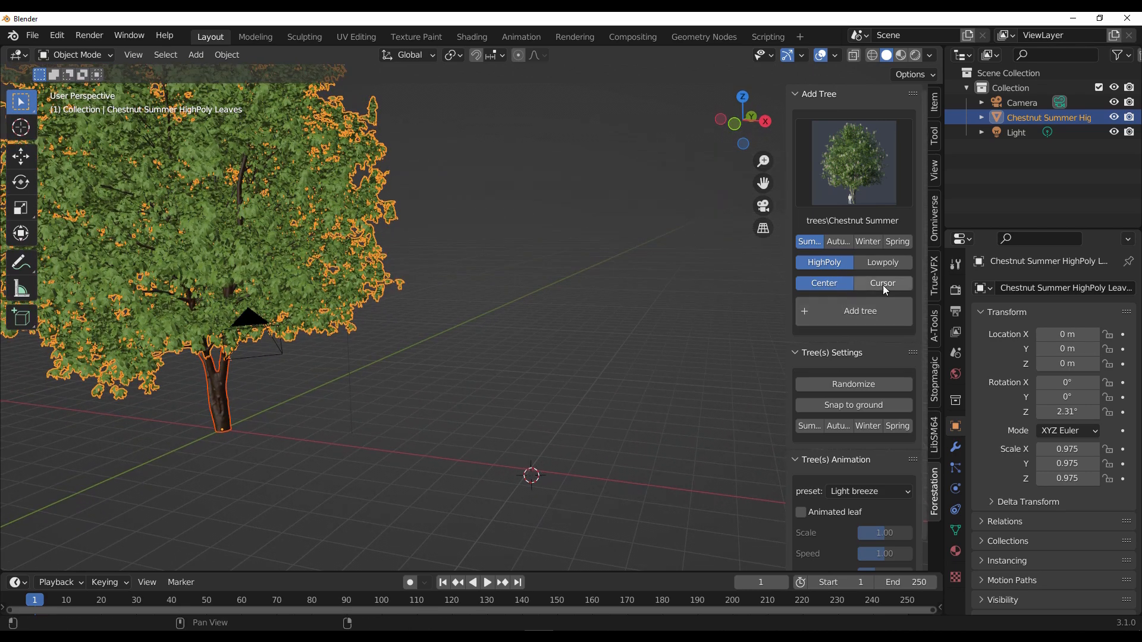
{"action": "left_click", "coordinate": [881, 283]}
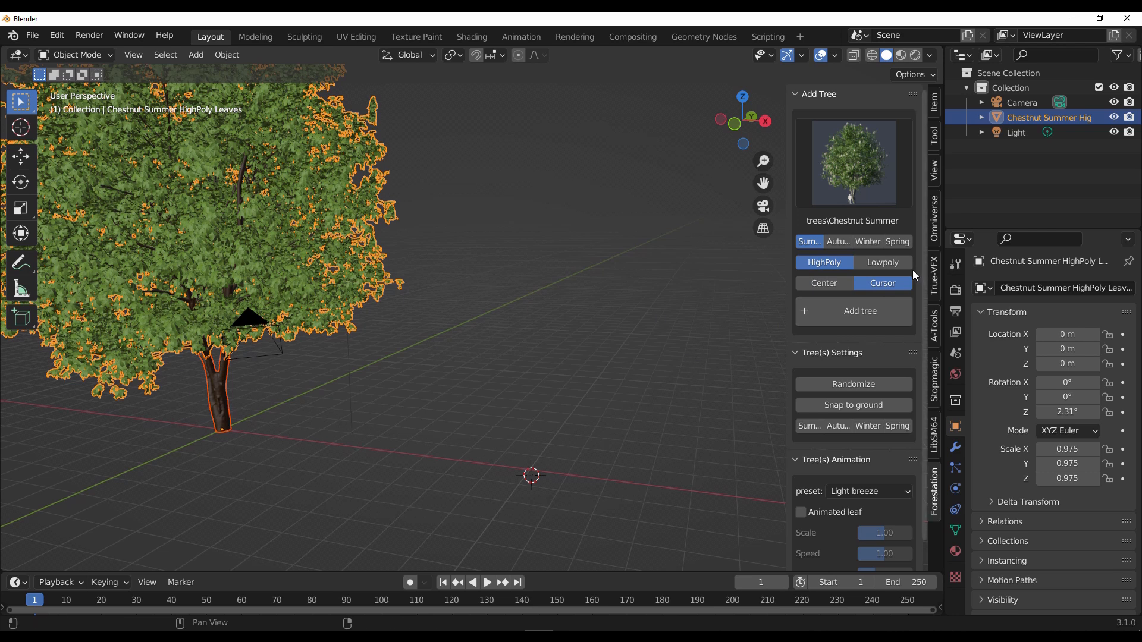
{"action": "left_click", "coordinate": [881, 262]}
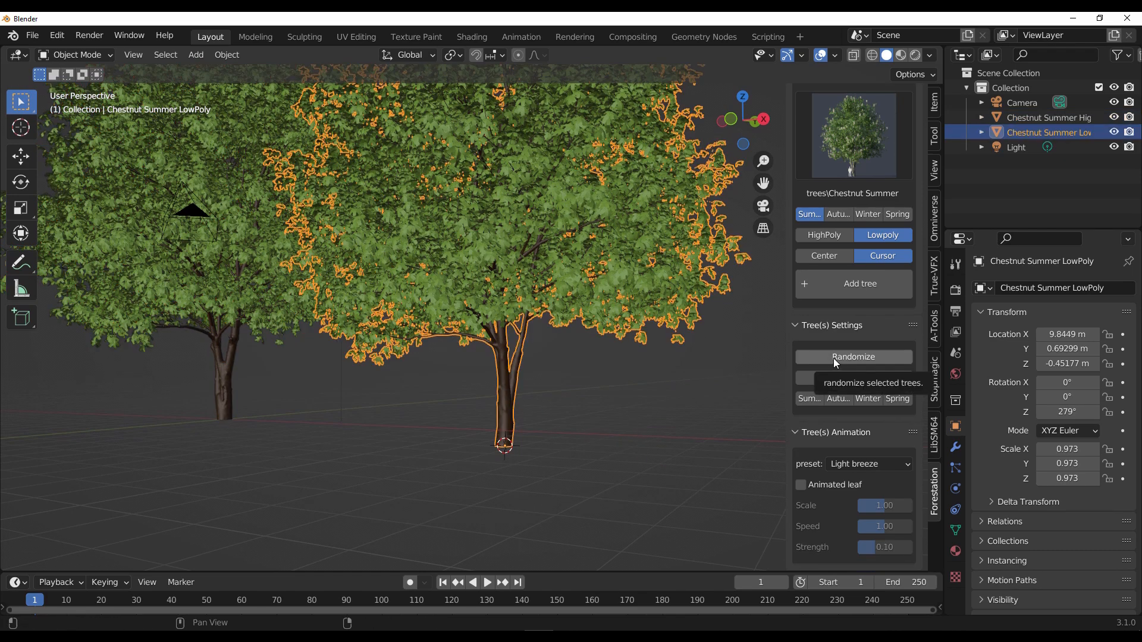
Step: Randomize the low-poly chestnut's rotation and scale twice
{"action": "left_click", "coordinate": [852, 357]}
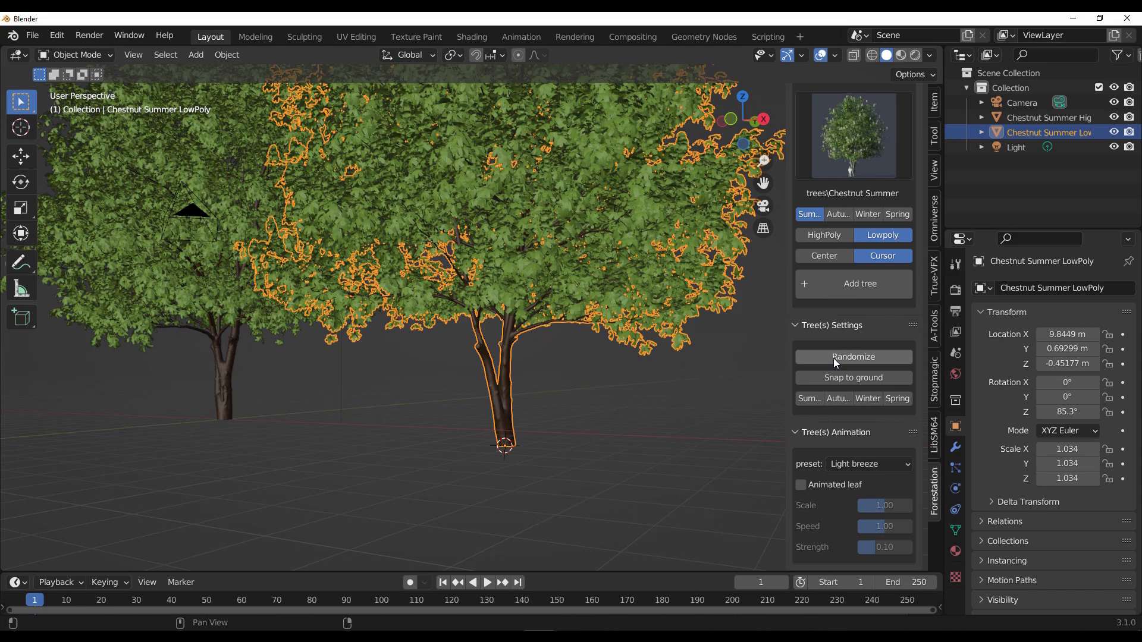
{"action": "left_click", "coordinate": [851, 357]}
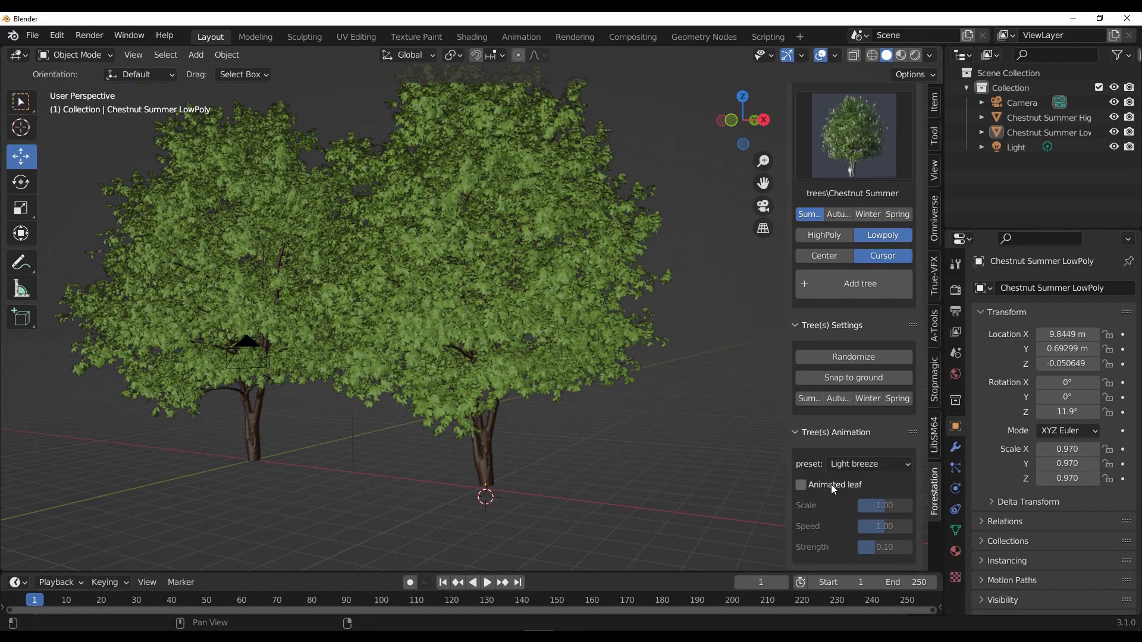
Step: Enable Animated leaf on the low-poly chestnut and apply the Strong wind preset
{"action": "left_click", "coordinate": [800, 485]}
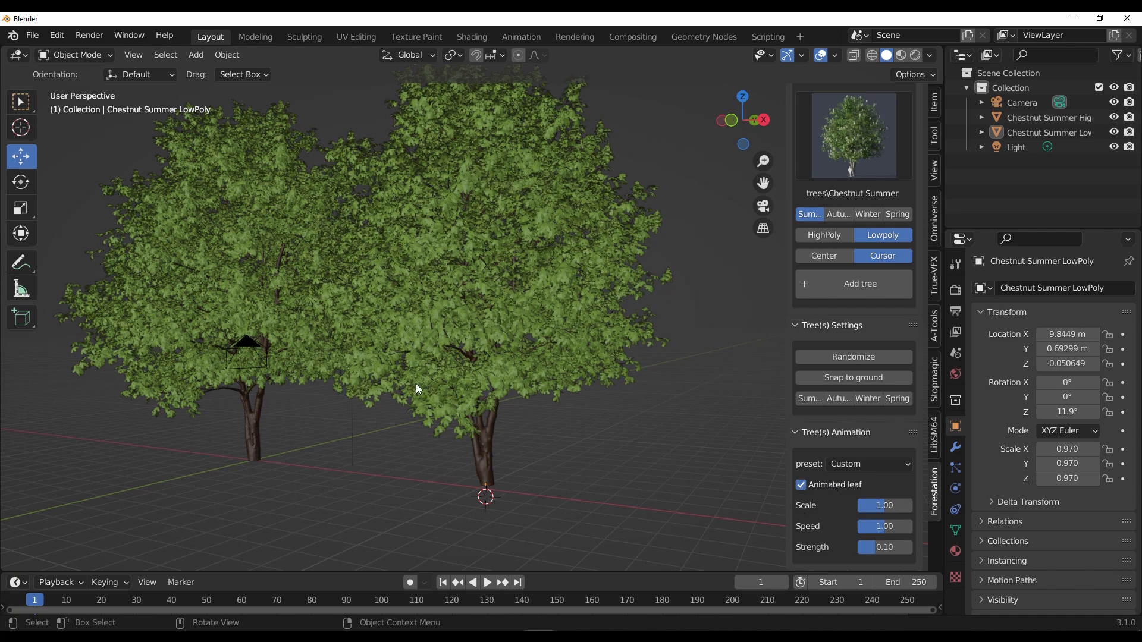
{"action": "mouse_move", "coordinate": [497, 419]}
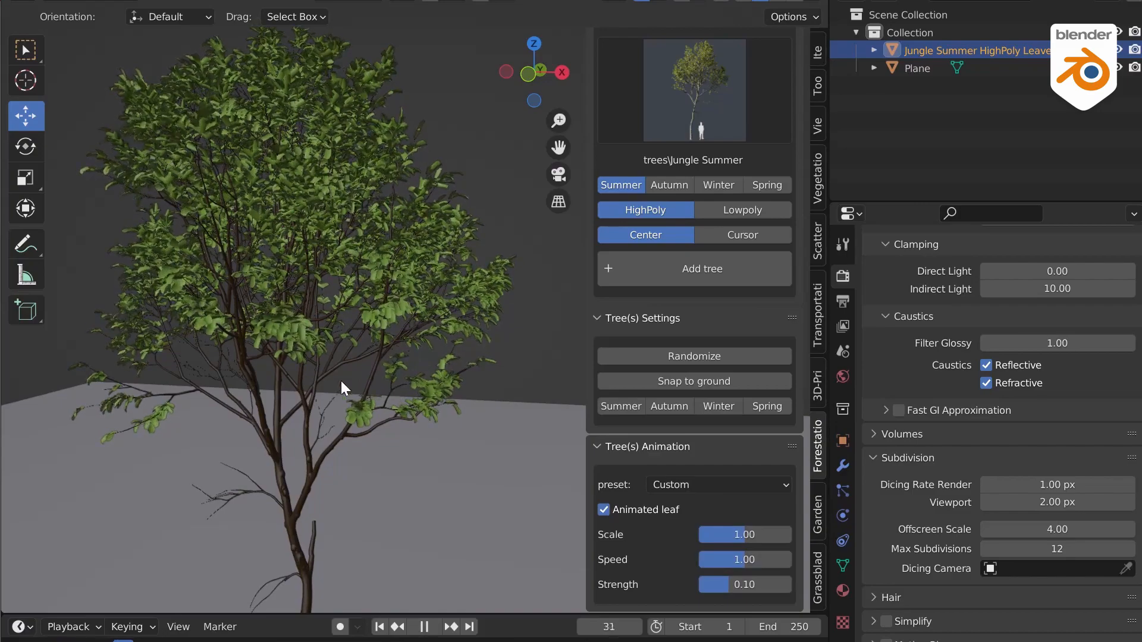
{"action": "left_click", "coordinate": [716, 484]}
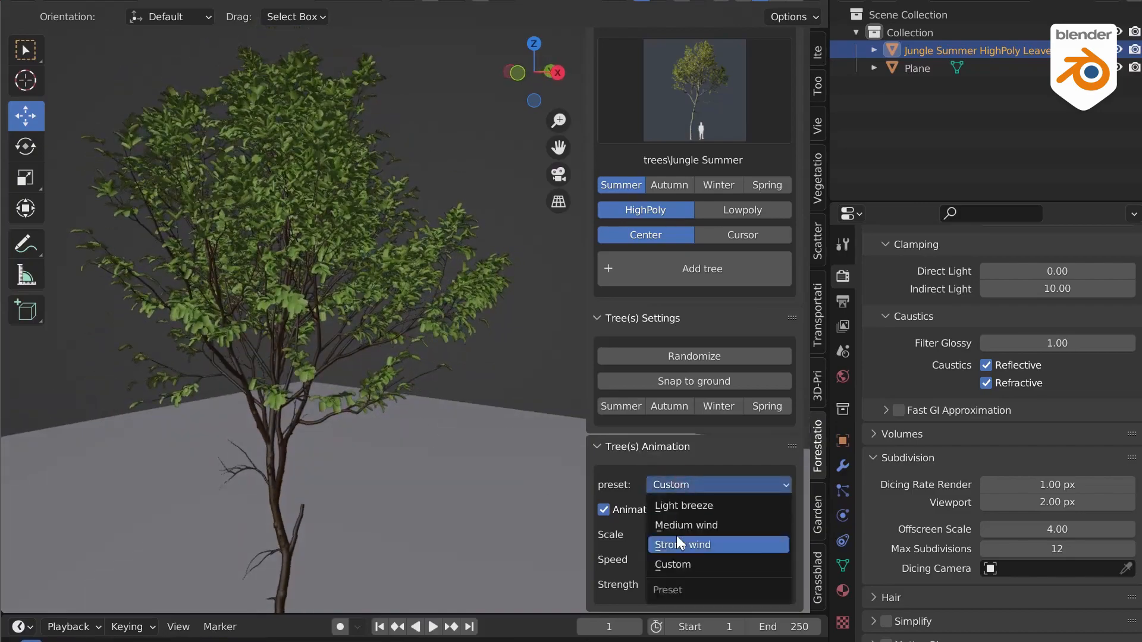
{"action": "left_click", "coordinate": [682, 545]}
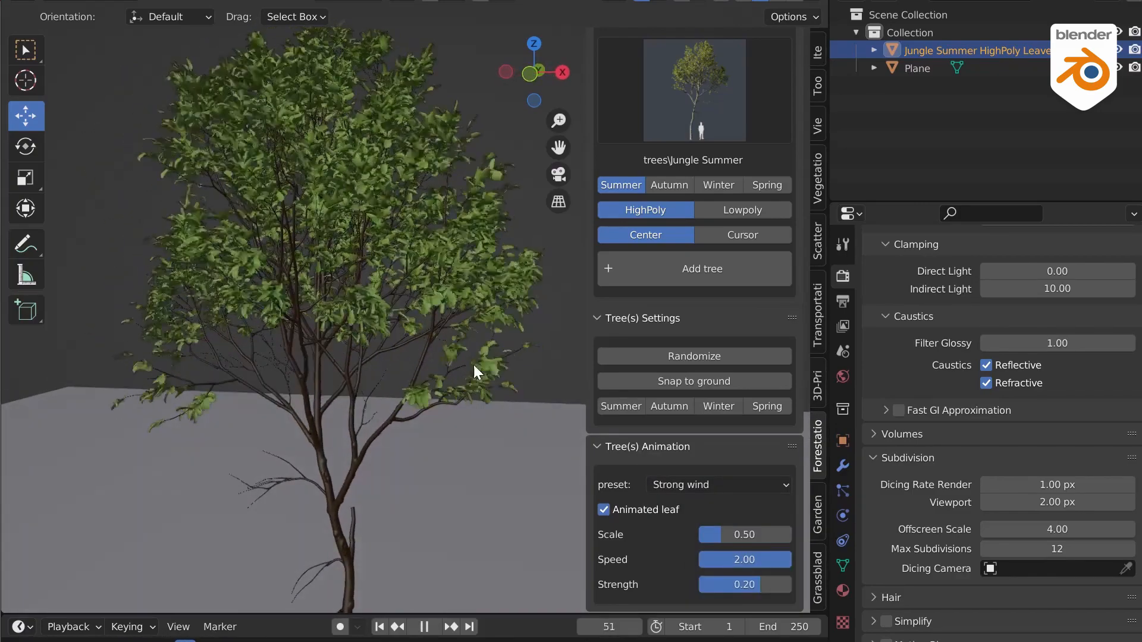
{"action": "left_click", "coordinate": [717, 484]}
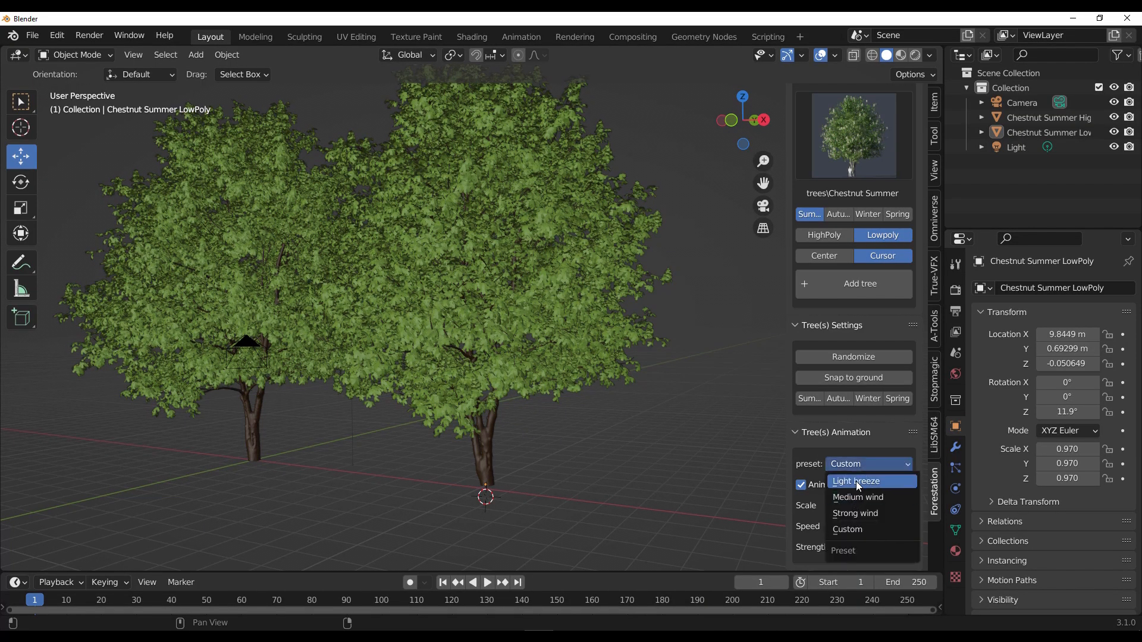
Step: Try Medium wind, then set Strong wind with speed 2.00 and strength 0.20
{"action": "left_click", "coordinate": [855, 482]}
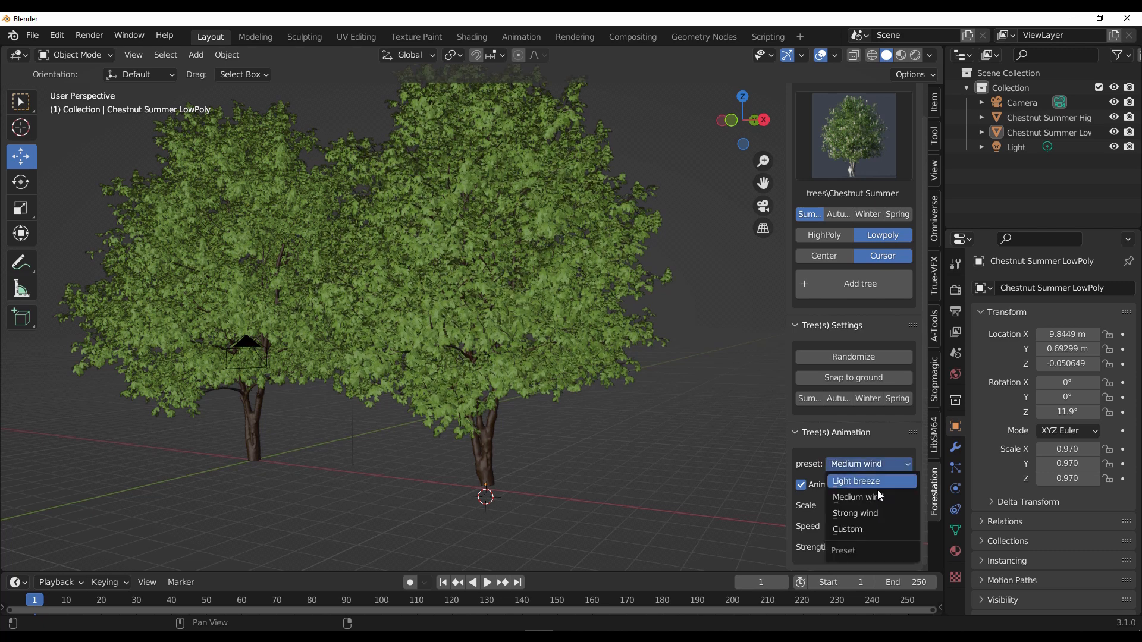
{"action": "left_click", "coordinate": [855, 513]}
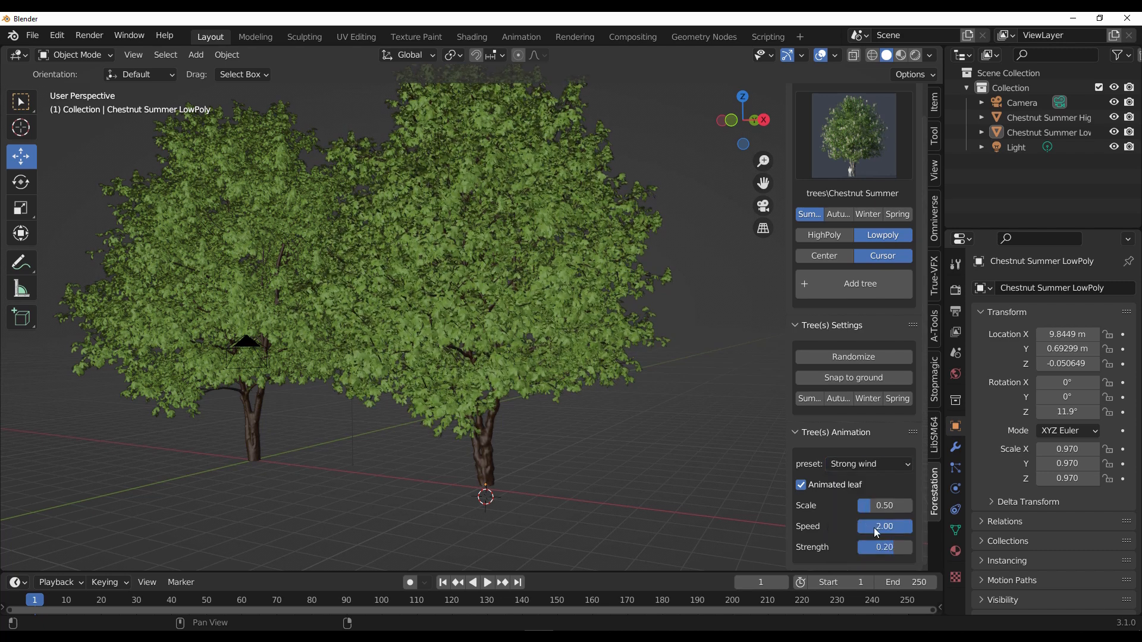
{"action": "mouse_move", "coordinate": [884, 526]}
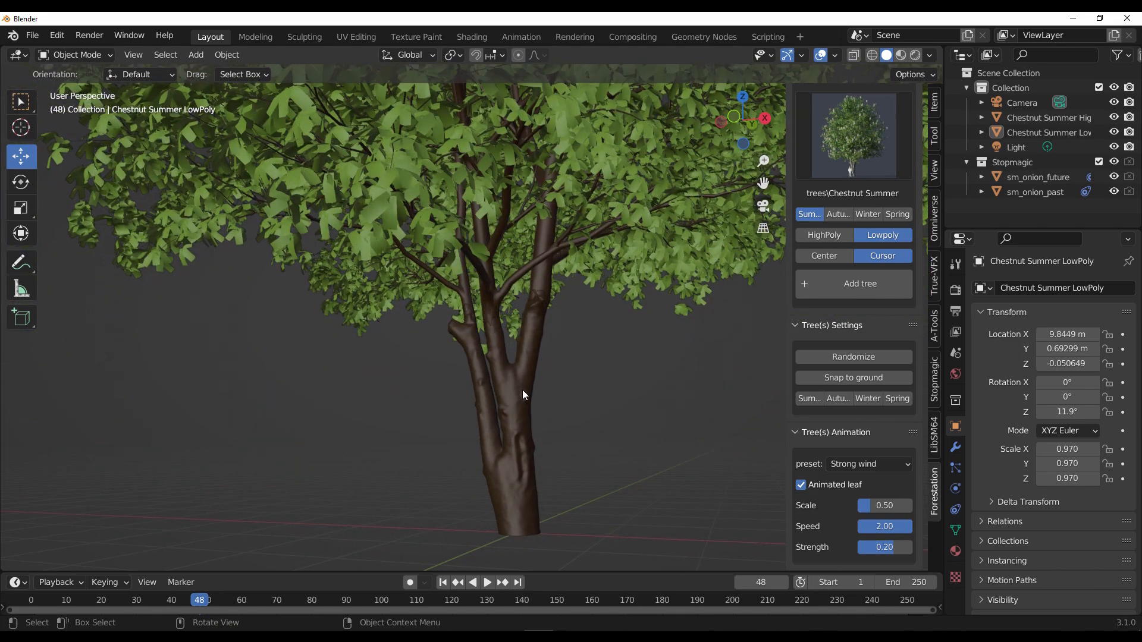
{"action": "left_click", "coordinate": [528, 437]}
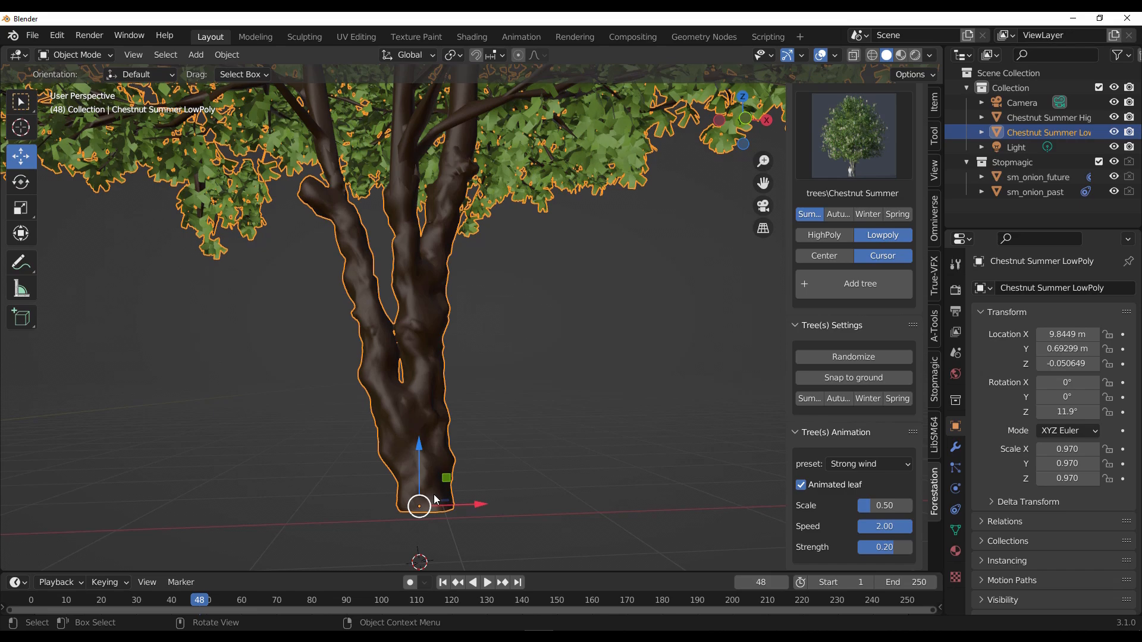
{"action": "scroll", "scroll_direction": "down", "scroll_amount": 3}
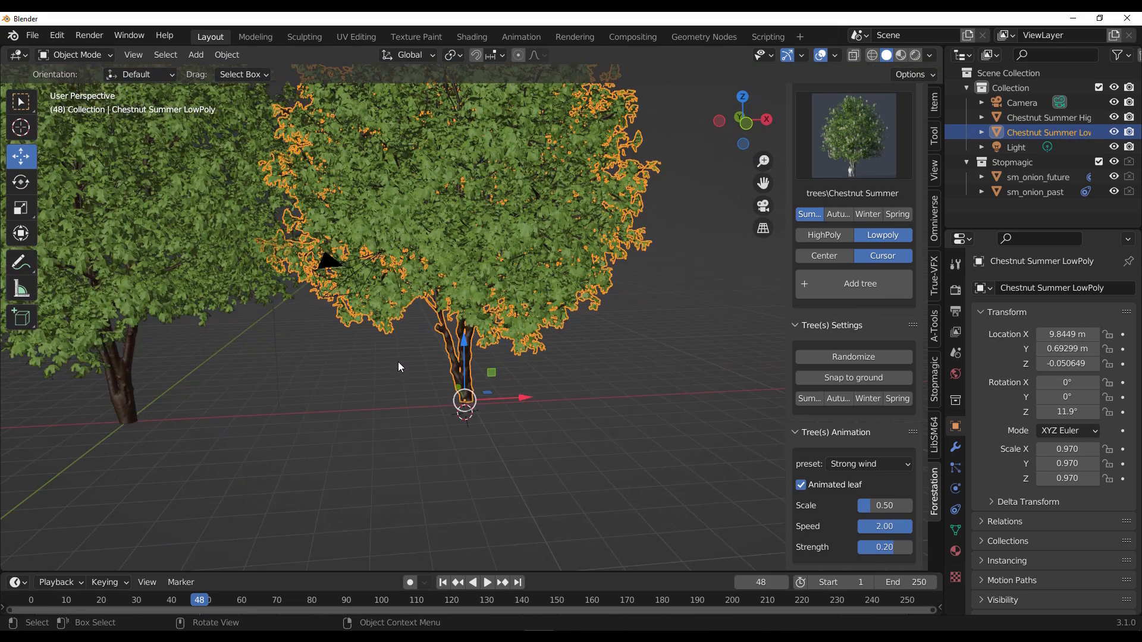
{"action": "left_click_drag", "start_coordinate": [398, 366], "coordinate": [536, 327]}
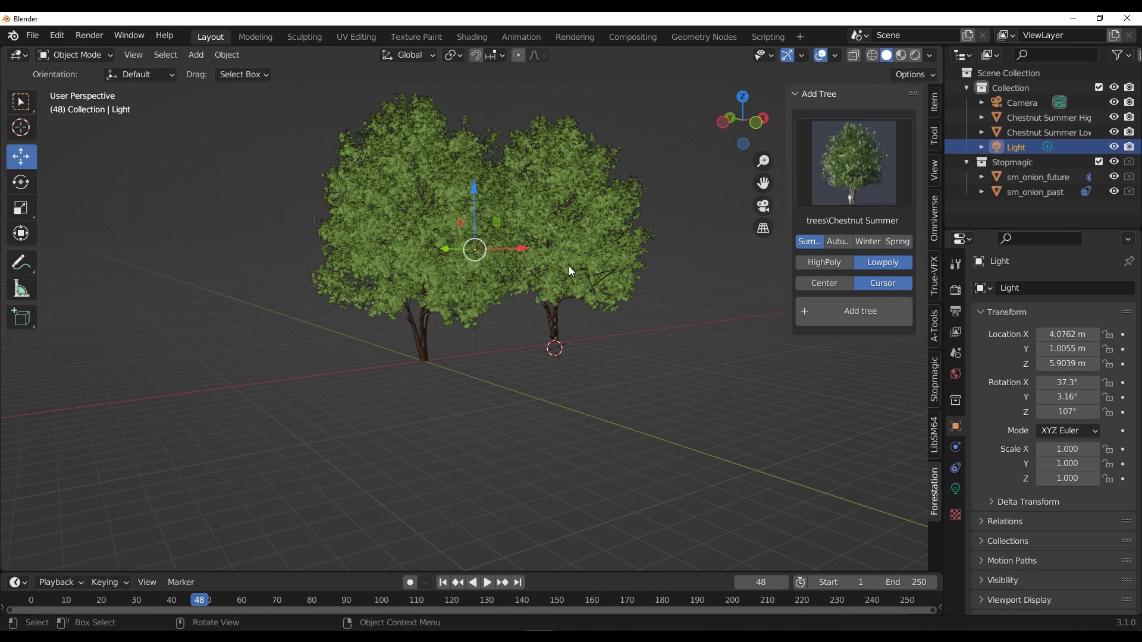
Step: Lower the light near the trees and set the render engine to Cycles on GPU Compute
{"action": "left_click_drag", "start_coordinate": [474, 248], "coordinate": [474, 324]}
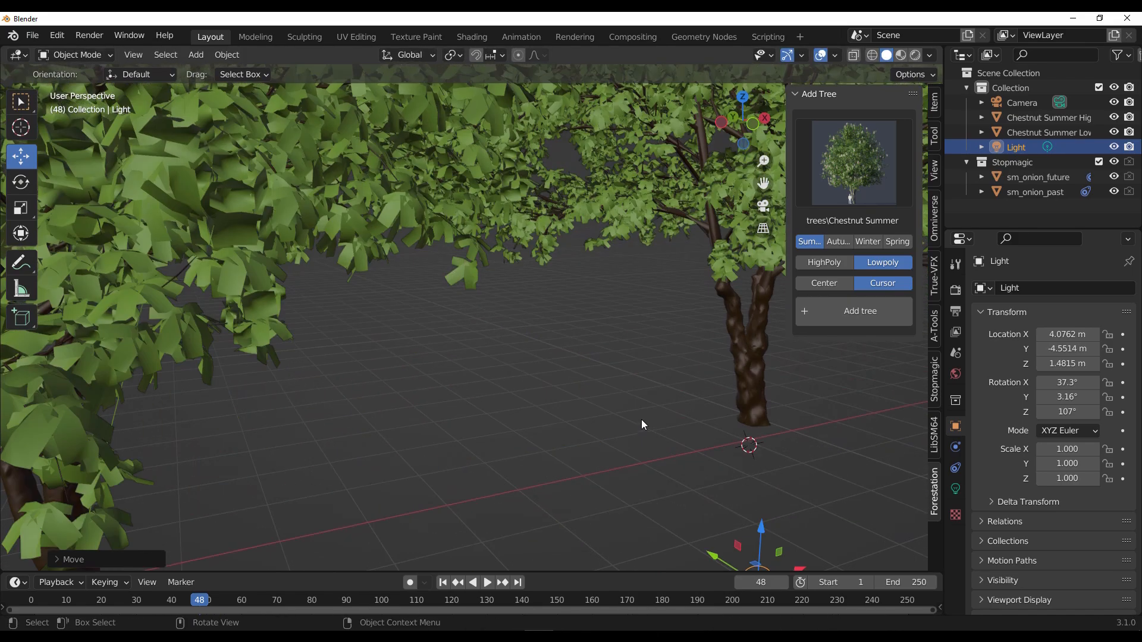
{"action": "left_click", "coordinate": [955, 290]}
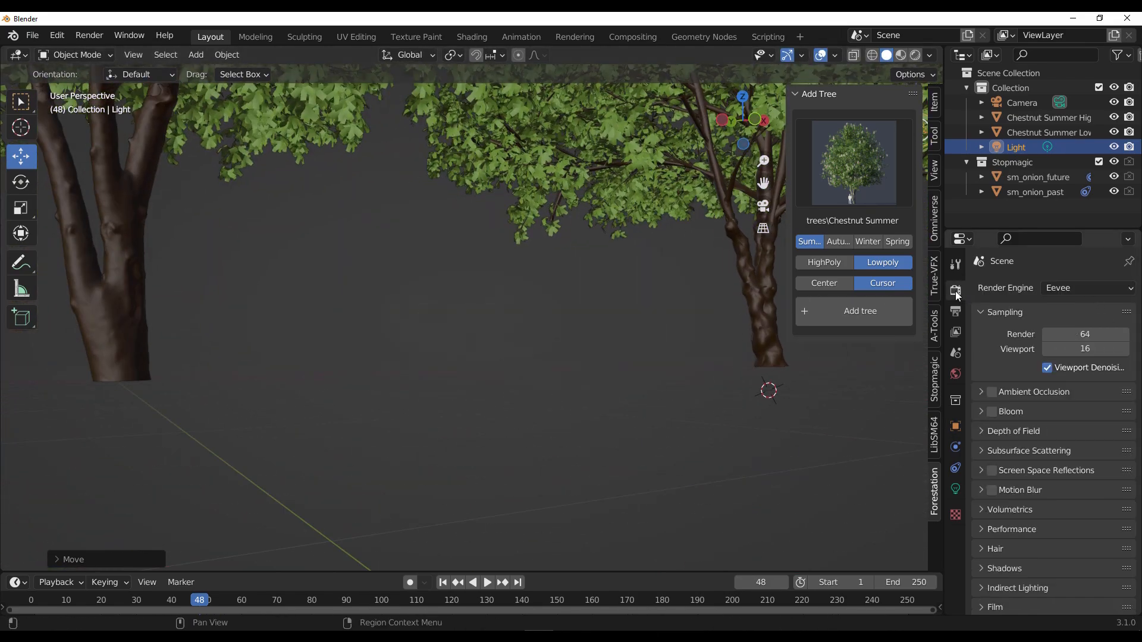
{"action": "left_click", "coordinate": [1085, 288]}
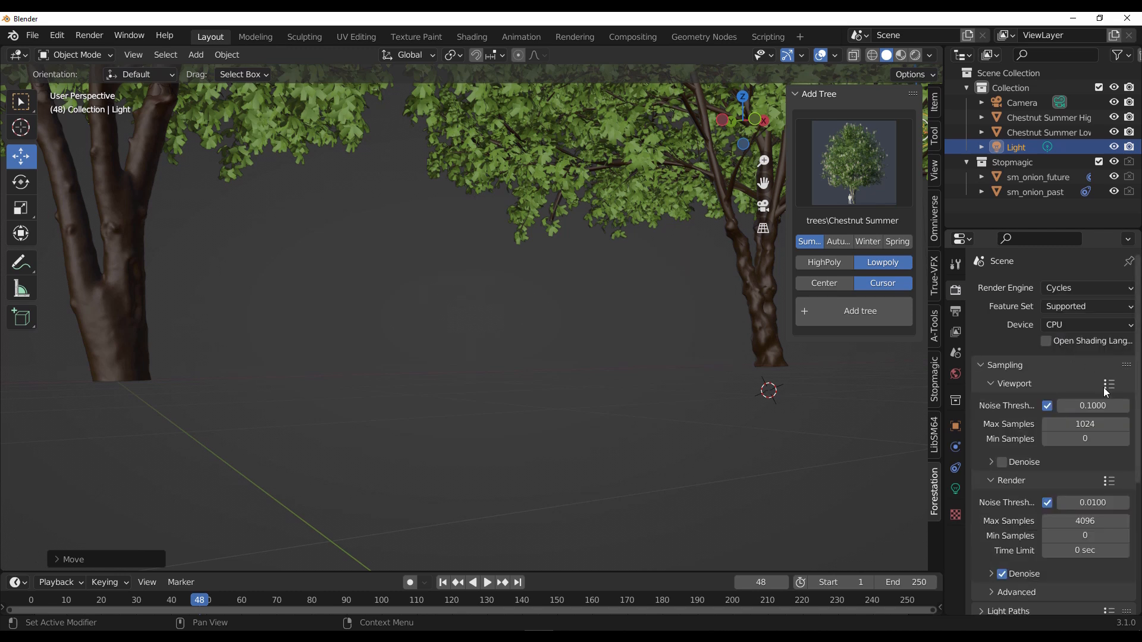
{"action": "left_click", "coordinate": [1085, 323]}
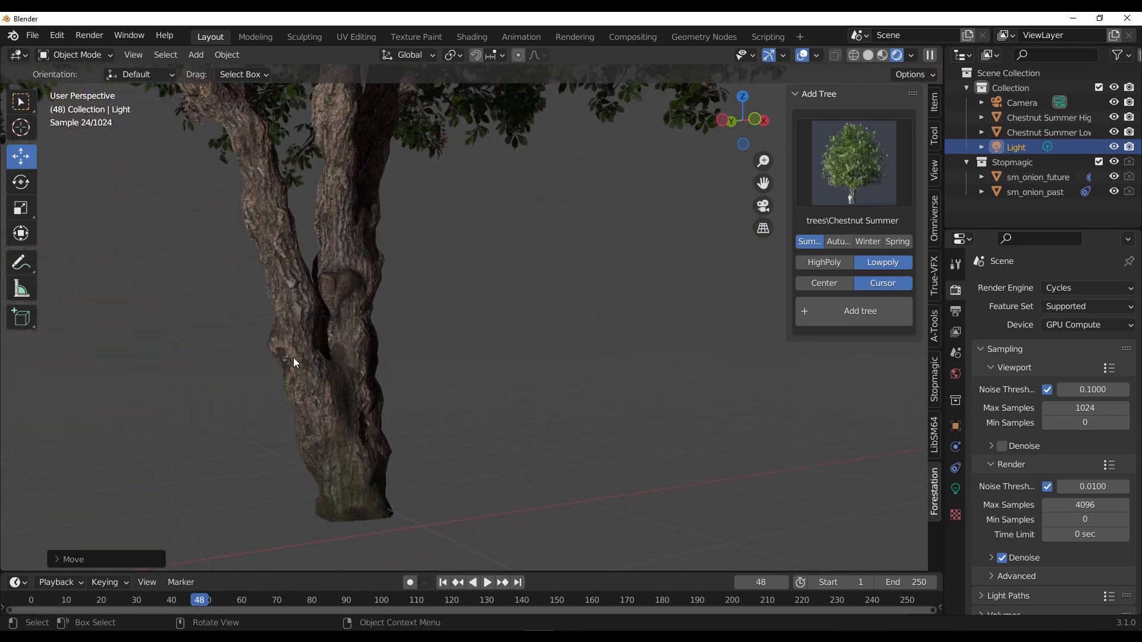
{"action": "mouse_move", "coordinate": [305, 370]}
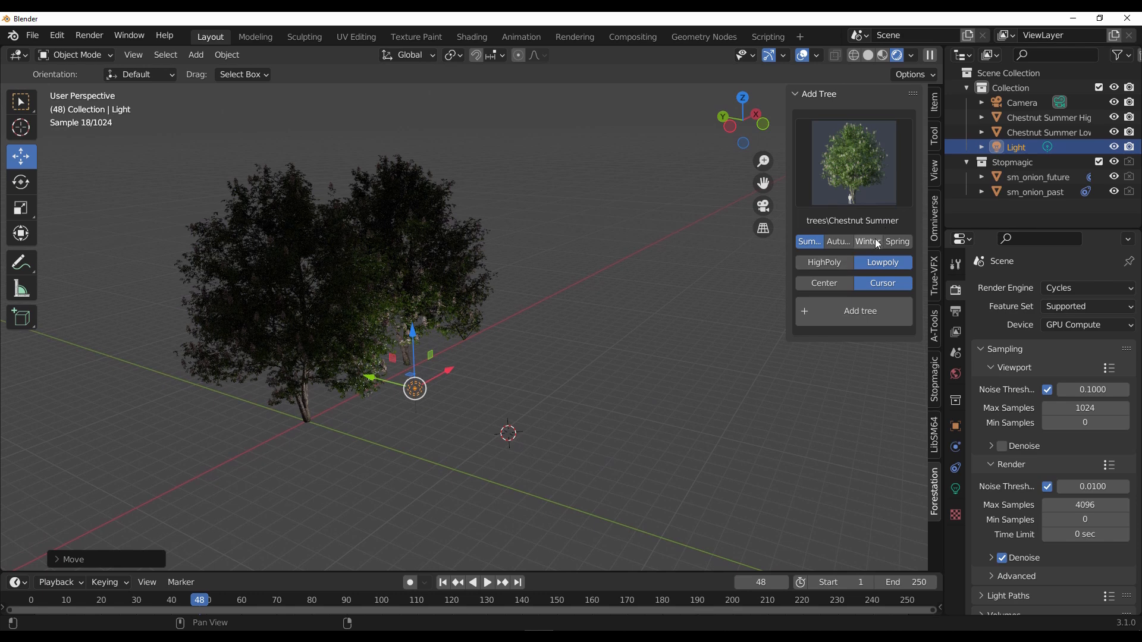
Step: Switch the chestnut through Winter and Spring to Autumn and open the autumn tree gallery
{"action": "left_click", "coordinate": [867, 241]}
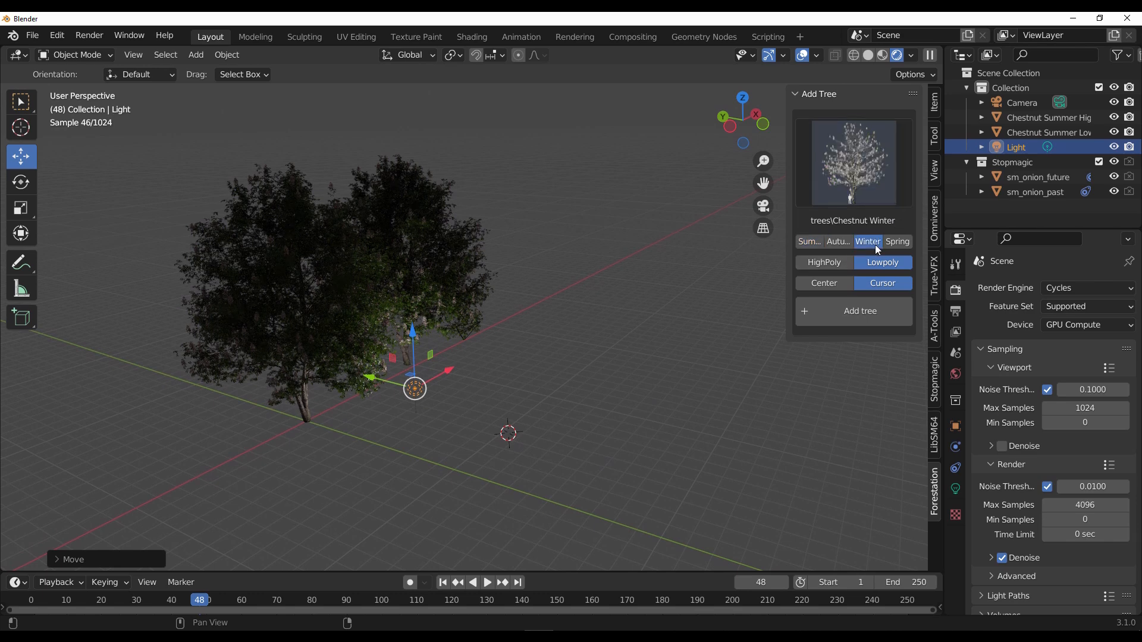
{"action": "left_click", "coordinate": [897, 241]}
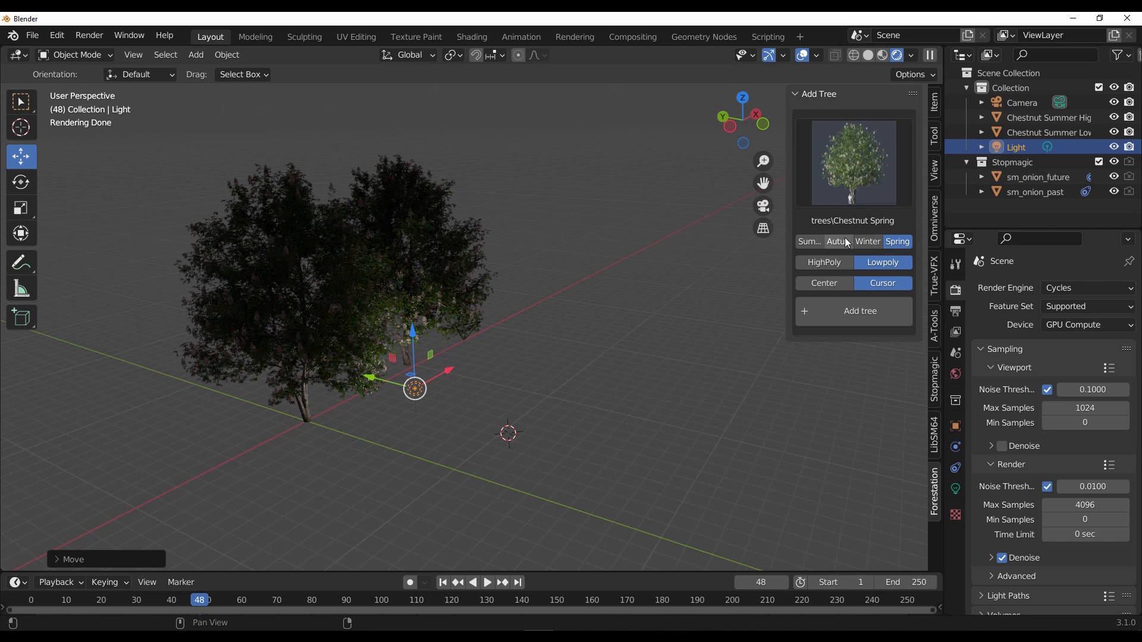
{"action": "left_click", "coordinate": [836, 241]}
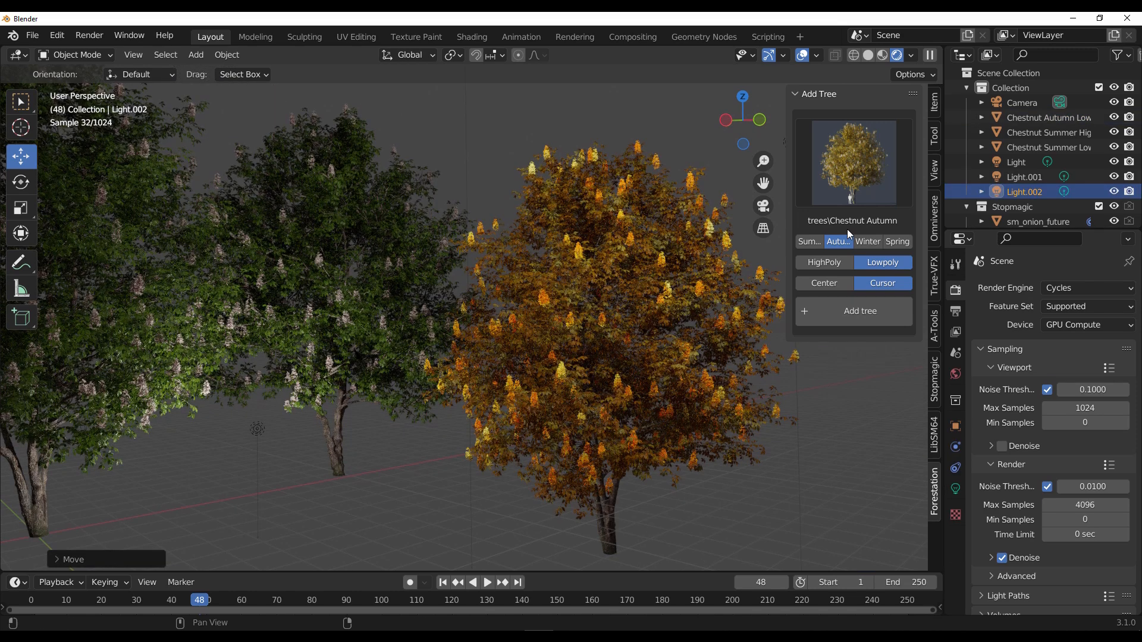
{"action": "left_click", "coordinate": [852, 161]}
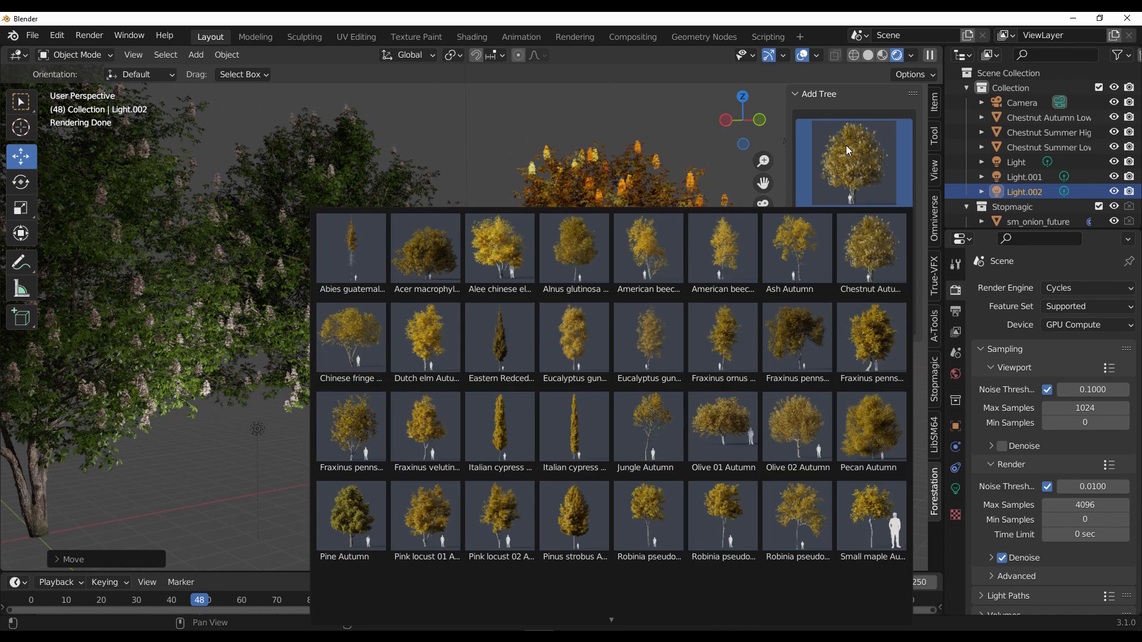
Step: Show the preview grid of autumn tree models
{"action": "left_click", "coordinate": [796, 251]}
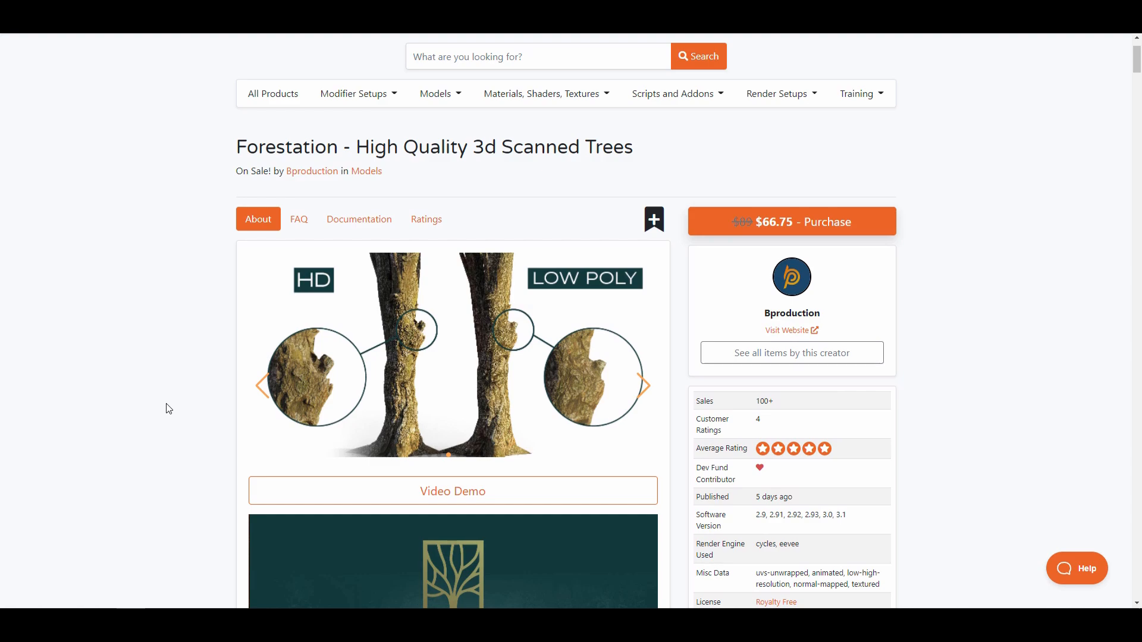
Step: Scroll through the Forestation product page, then show the winter tree gallery in Blender
{"action": "scroll", "scroll_direction": "down", "scroll_amount": 3}
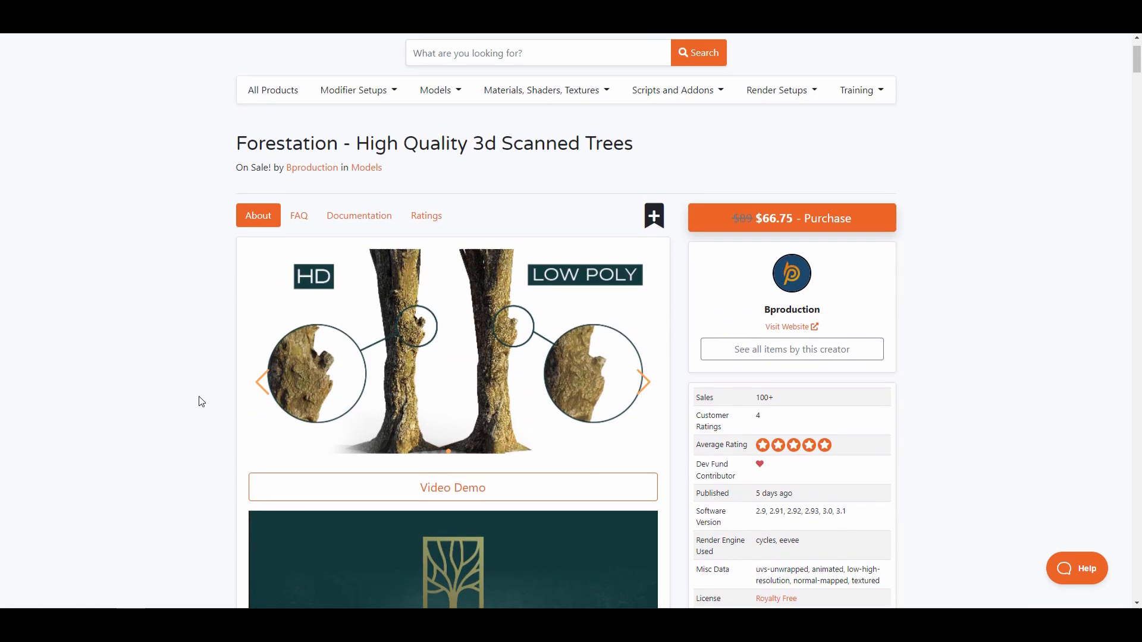
{"action": "scroll", "scroll_direction": "down", "scroll_amount": 3}
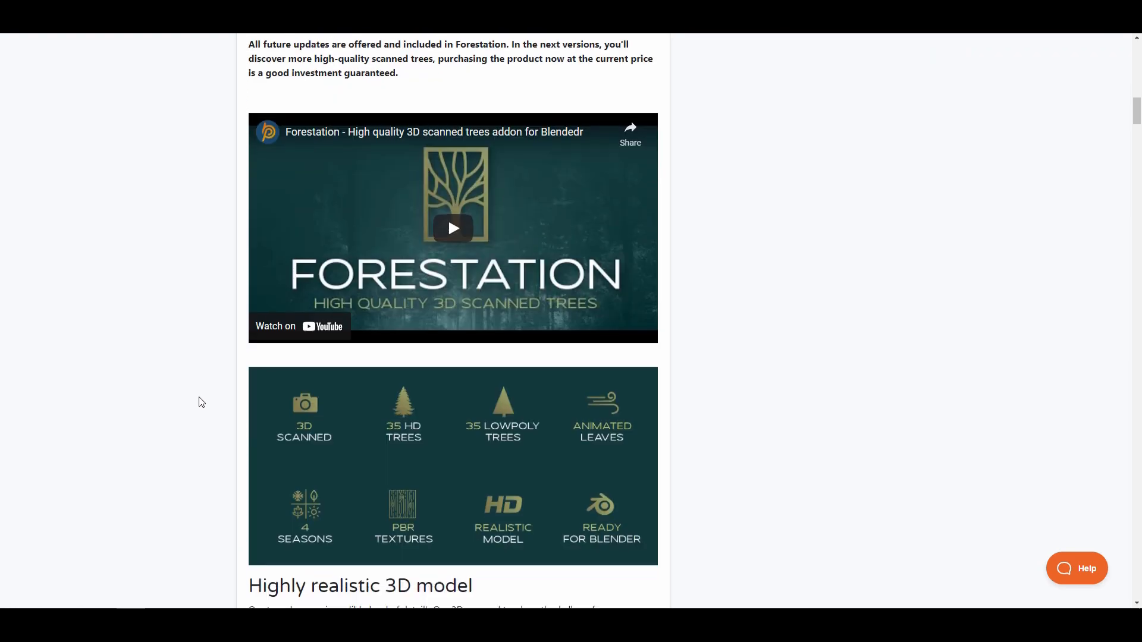
{"action": "scroll", "scroll_direction": "down", "scroll_amount": 3}
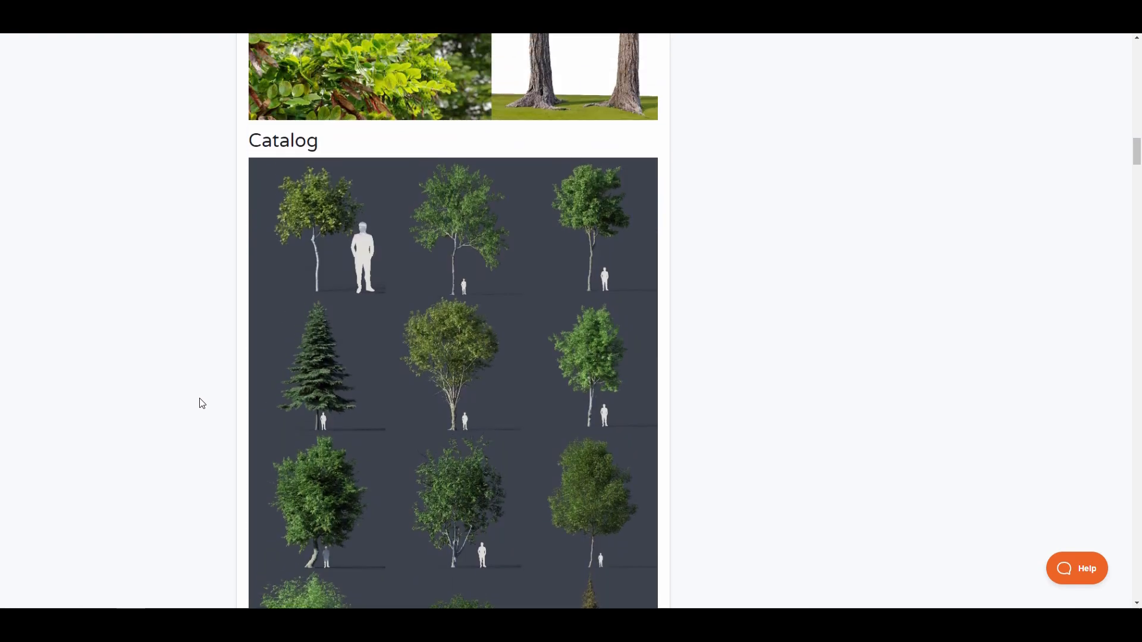
{"action": "scroll", "scroll_direction": "up", "scroll_amount": 3}
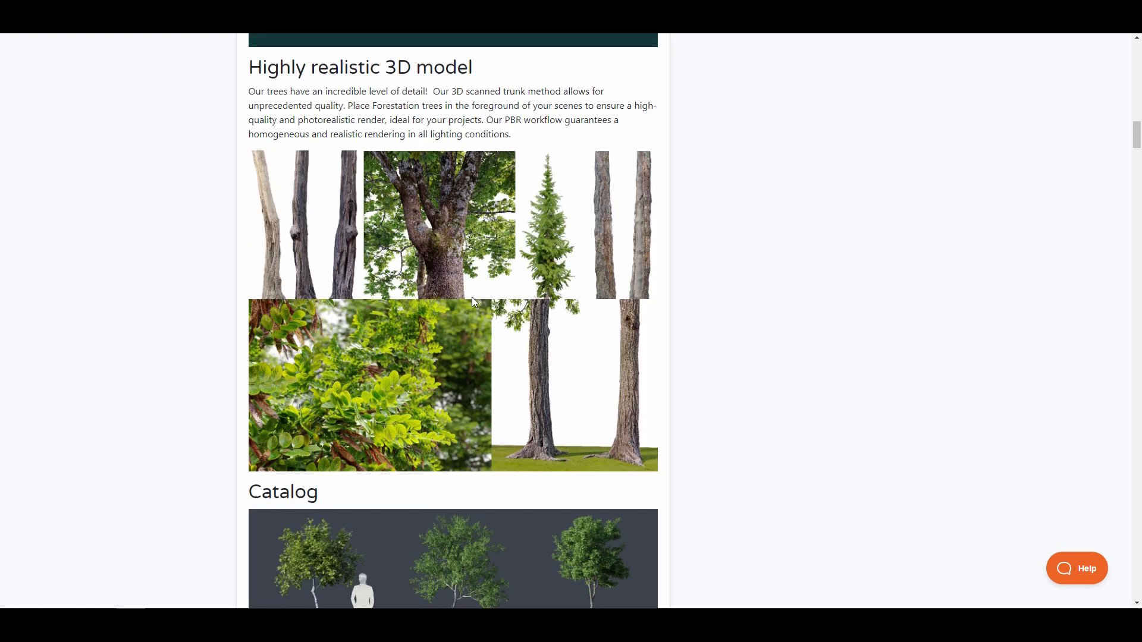
{"action": "scroll", "scroll_direction": "down", "scroll_amount": 3}
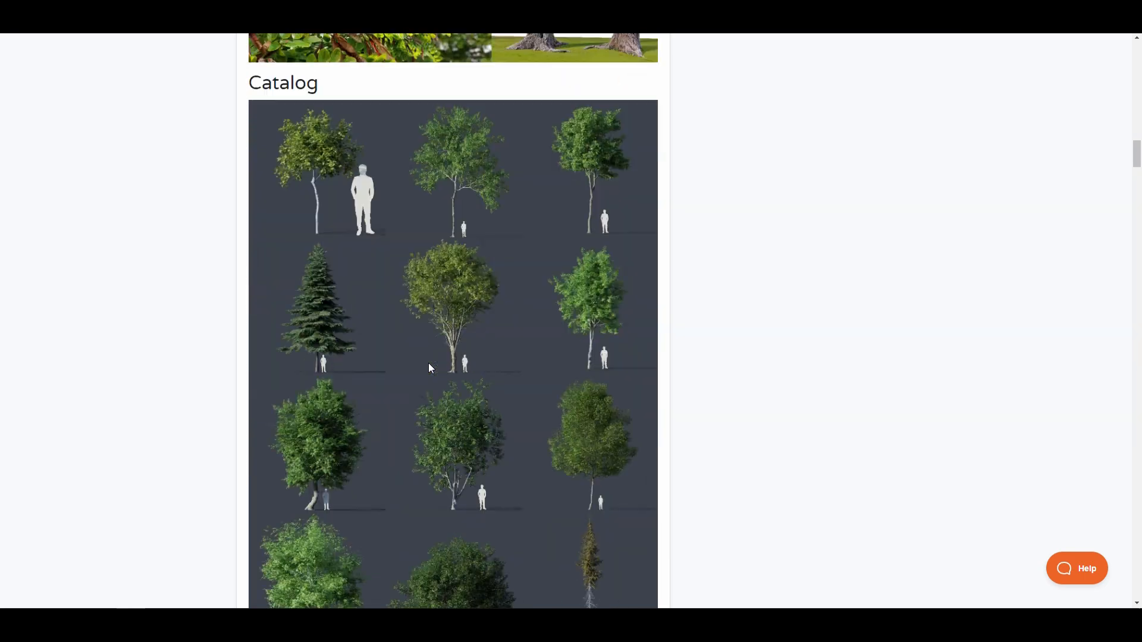
{"action": "scroll", "scroll_direction": "down", "scroll_amount": 3}
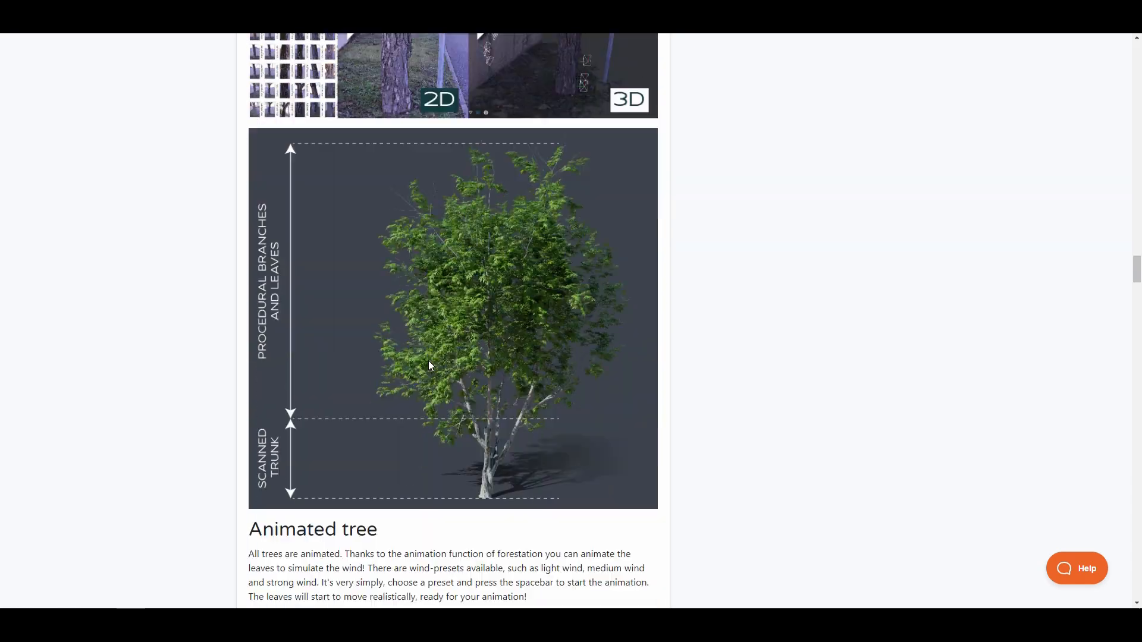
{"action": "scroll", "scroll_direction": "down", "scroll_amount": 3}
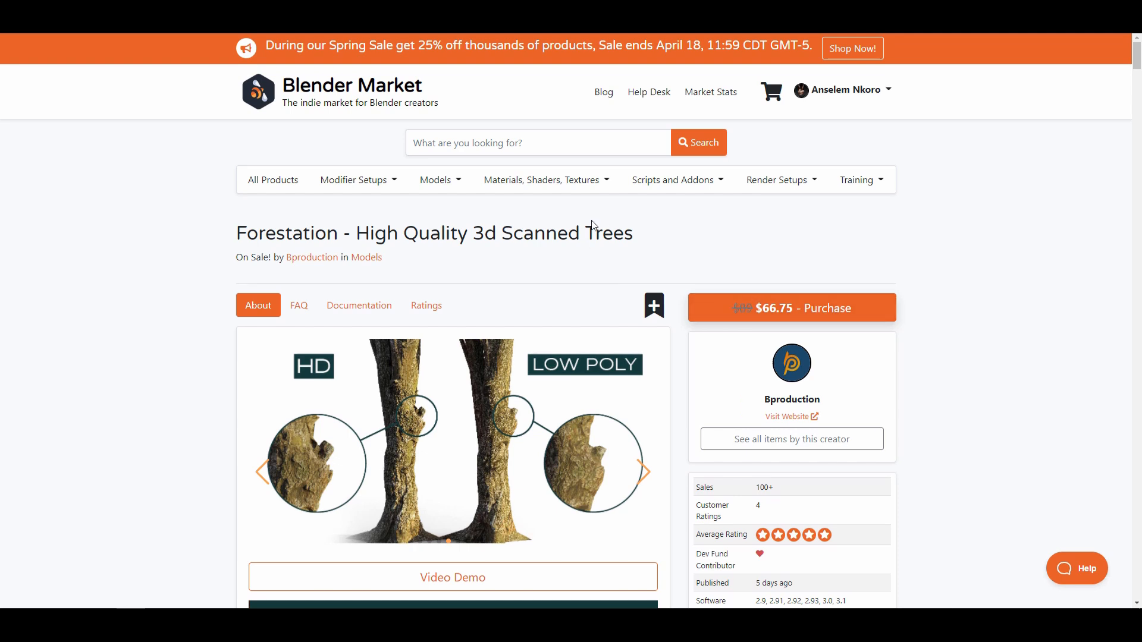
{"action": "scroll", "scroll_direction": "down", "scroll_amount": 3}
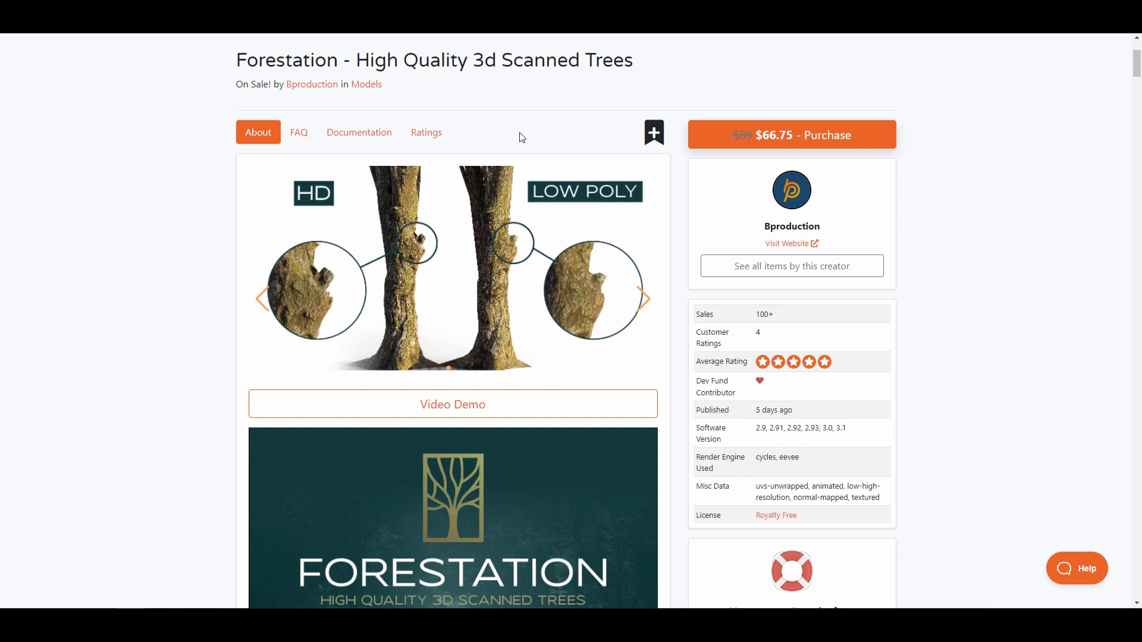
{"action": "scroll", "scroll_direction": "down", "scroll_amount": 3}
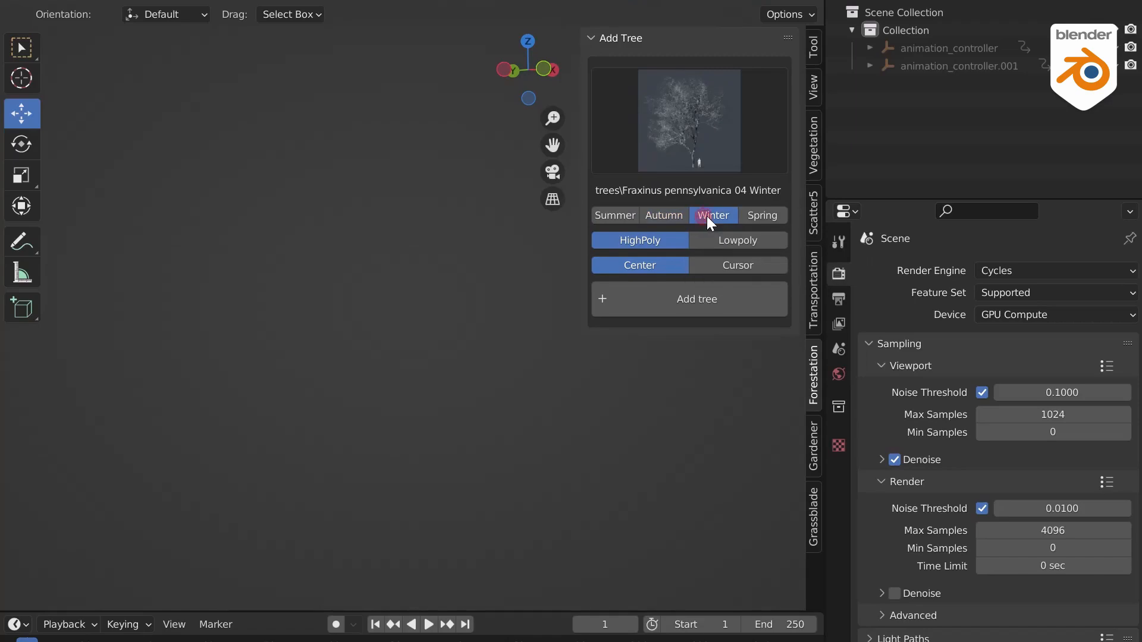
{"action": "left_click", "coordinate": [689, 121]}
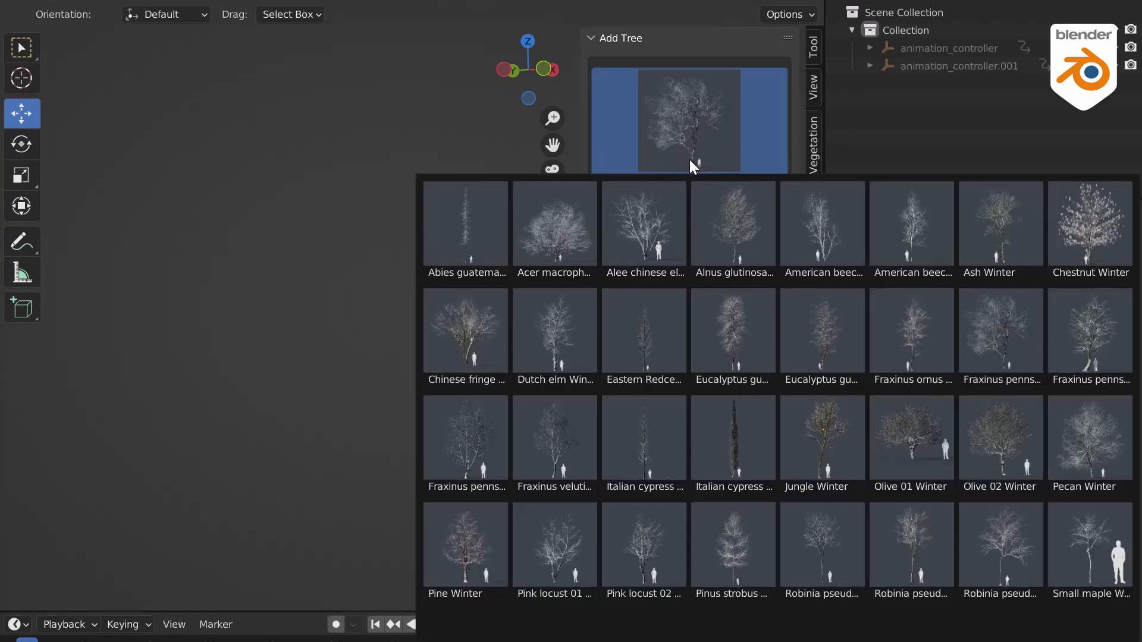